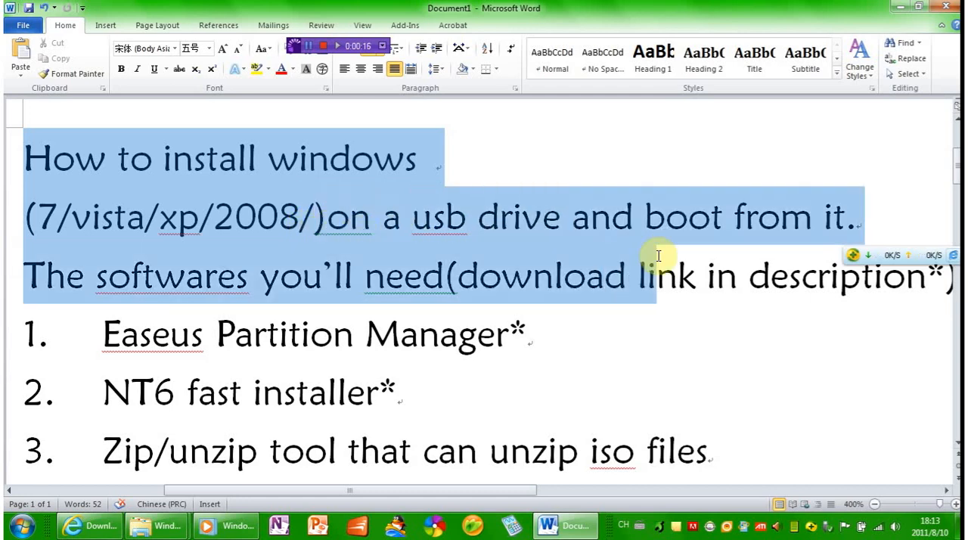
- Highlight lines of the required-software list while explaining them, then scroll down the list
{"action": "left_click", "coordinate": [469, 276]}
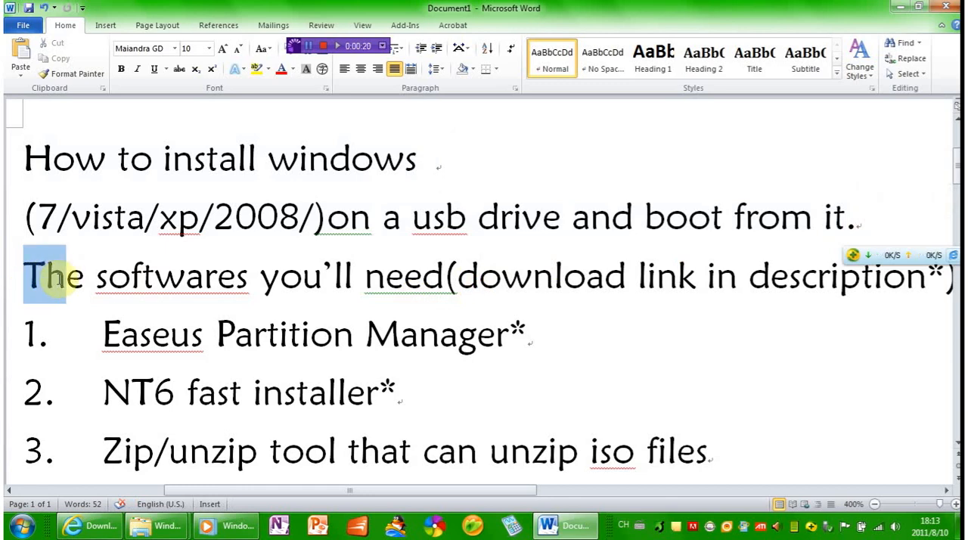
{"action": "double_click", "coordinate": [54, 277]}
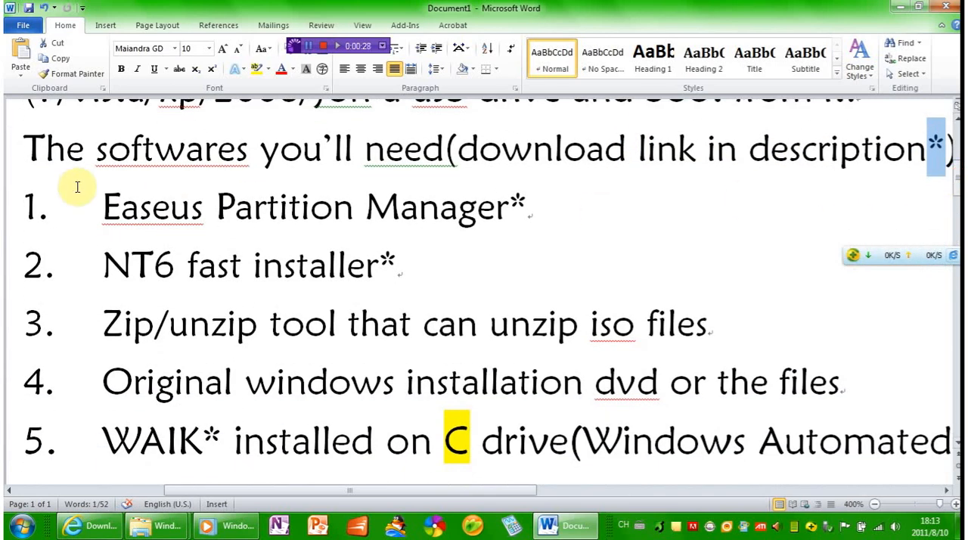
{"action": "left_click_drag", "start_coordinate": [102, 207], "coordinate": [348, 207]}
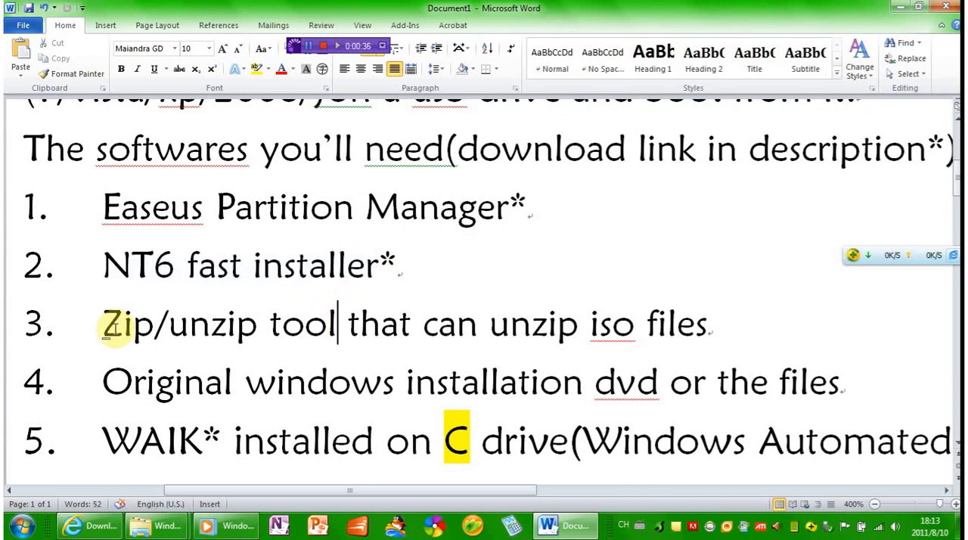
{"action": "left_click", "coordinate": [958, 188]}
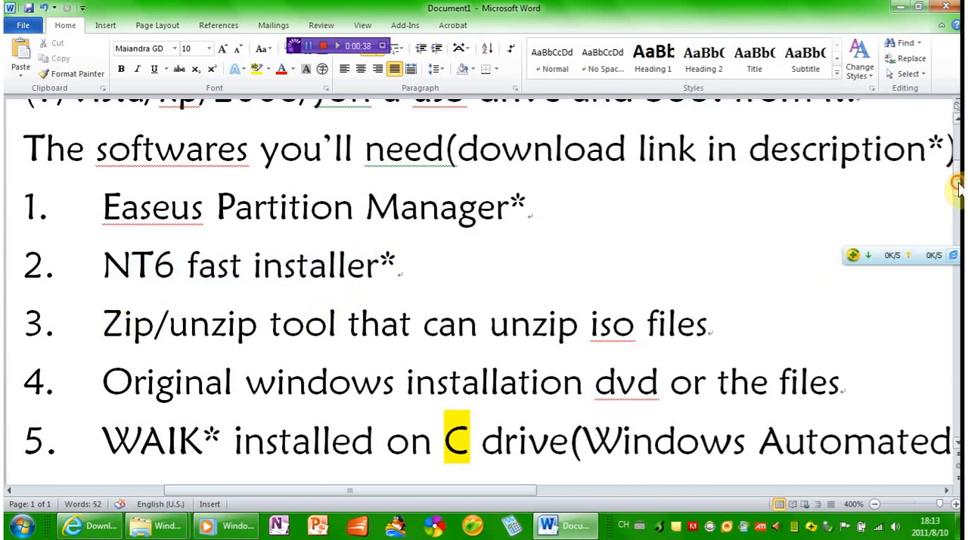
{"action": "scroll", "scroll_direction": "down", "scroll_amount": 3}
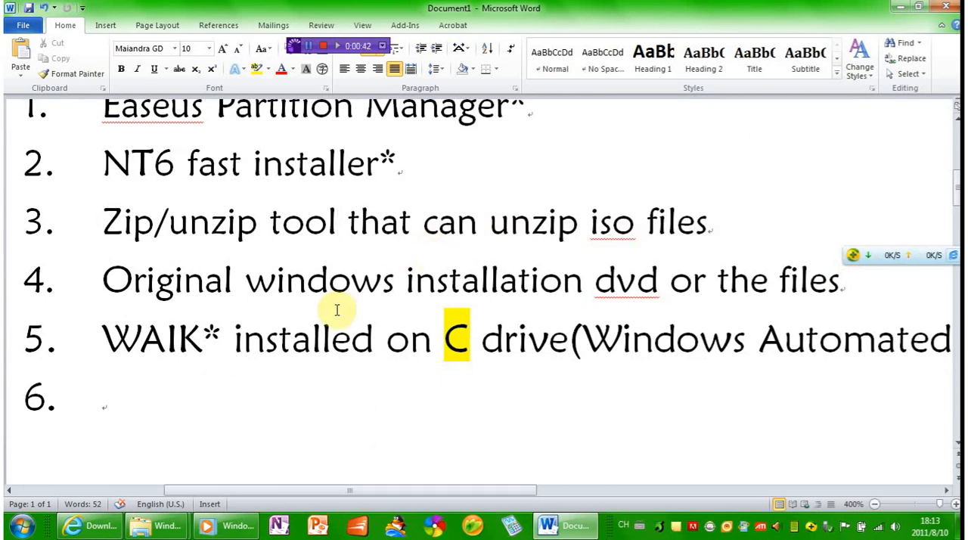
{"action": "mouse_move", "coordinate": [275, 469]}
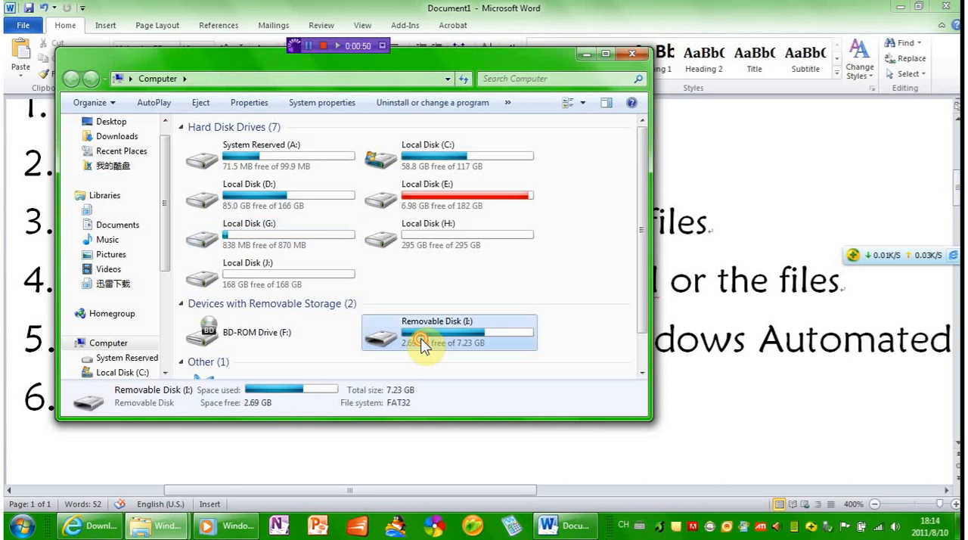
- Open Removable Disk (I:) and browse its Windows setup folders
{"action": "double_click", "coordinate": [424, 344]}
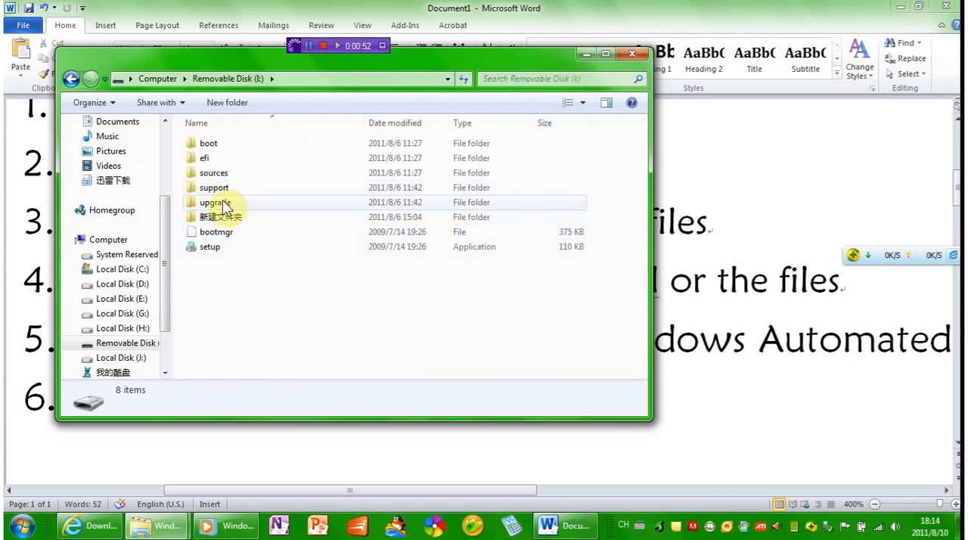
{"action": "double_click", "coordinate": [214, 173]}
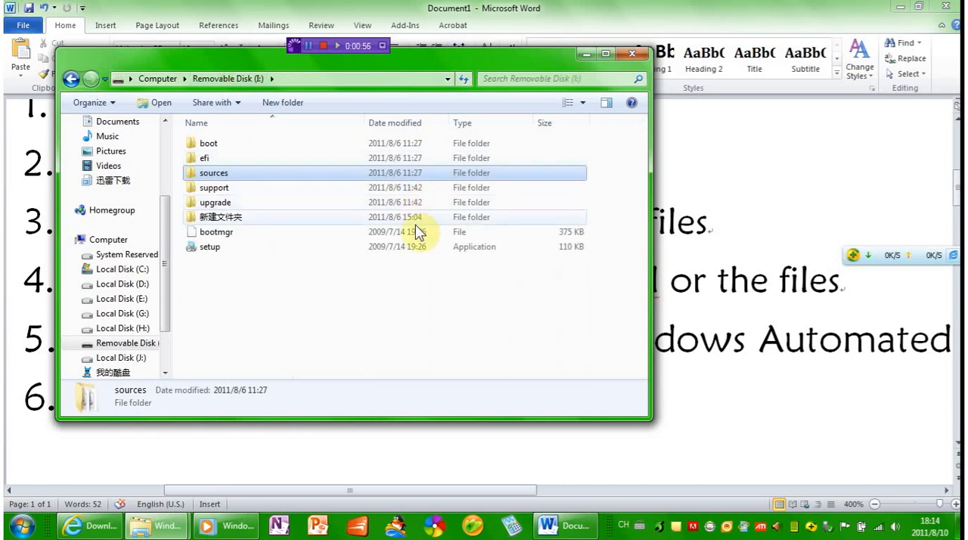
{"action": "left_click", "coordinate": [631, 52]}
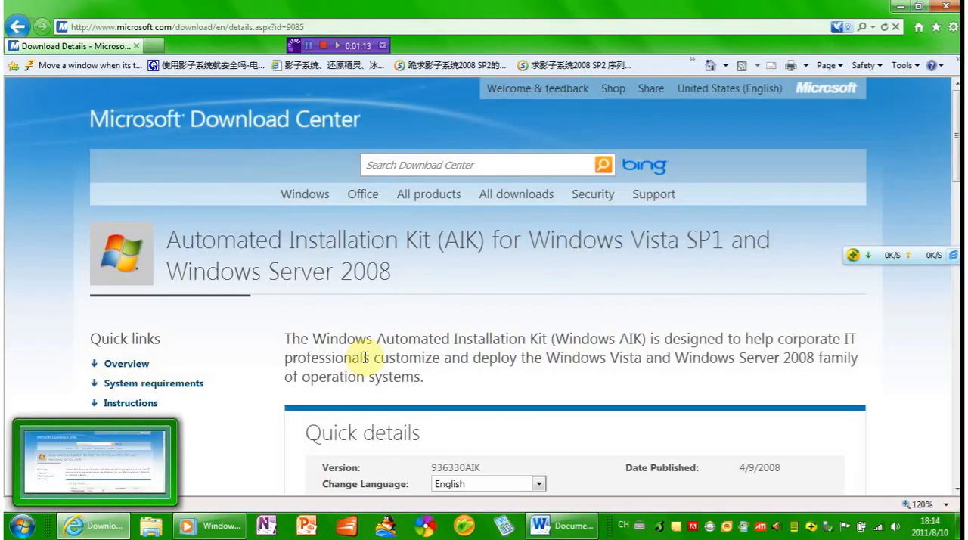
- Review the Vista SP1 AIK page, go back to the Windows 7 AIK page, then minimize the browser
{"action": "scroll", "scroll_direction": "down", "scroll_amount": 3}
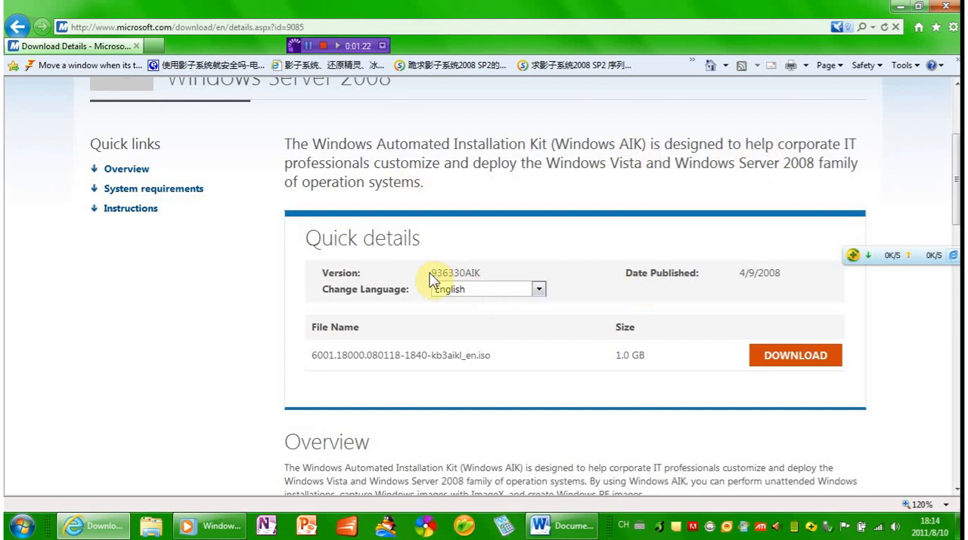
{"action": "scroll", "scroll_direction": "down", "scroll_amount": 3}
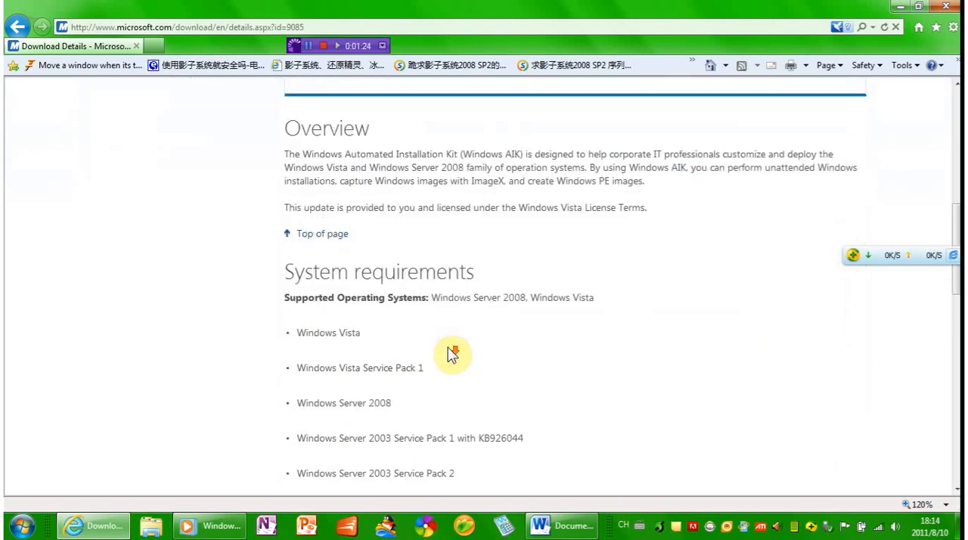
{"action": "scroll", "scroll_direction": "down", "scroll_amount": 3}
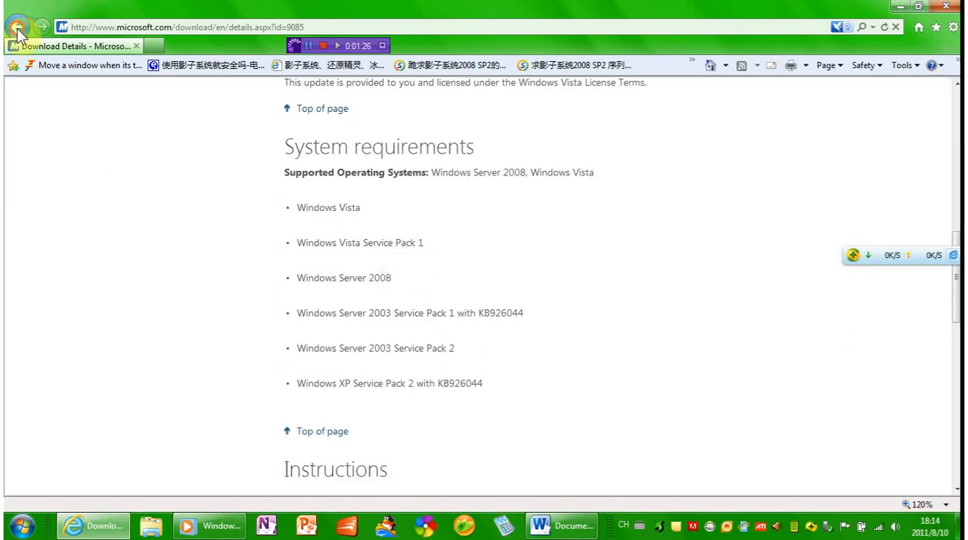
{"action": "left_click", "coordinate": [17, 21]}
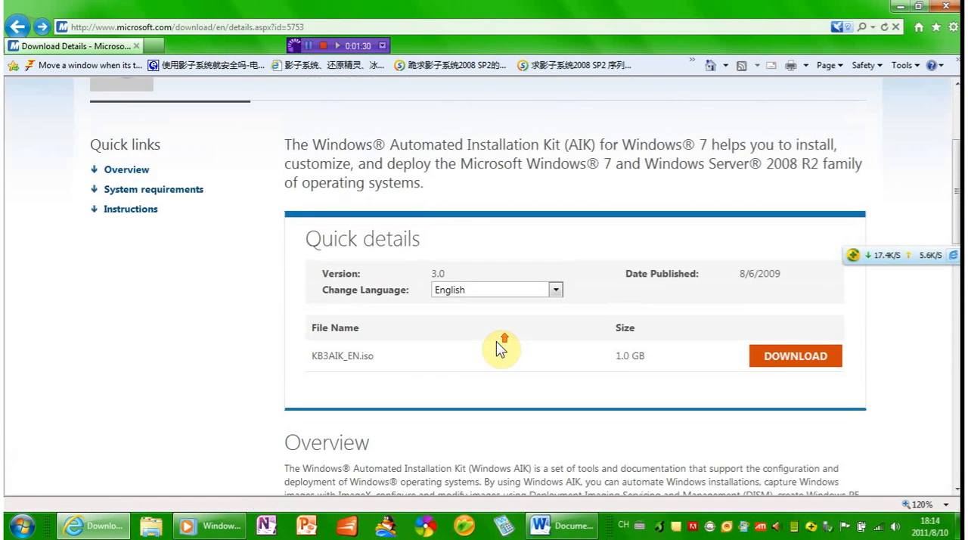
{"action": "scroll", "scroll_direction": "up", "scroll_amount": 3}
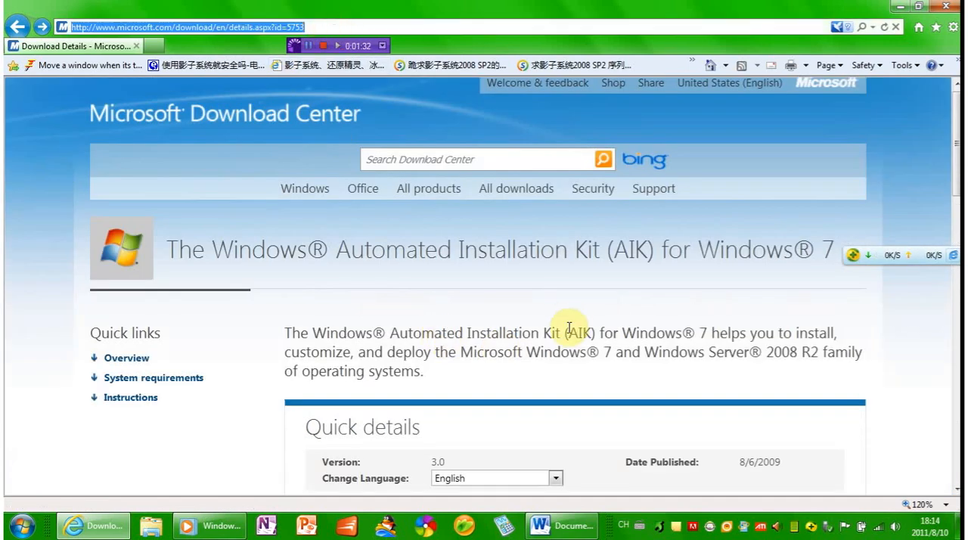
{"action": "scroll", "scroll_direction": "down", "scroll_amount": 3}
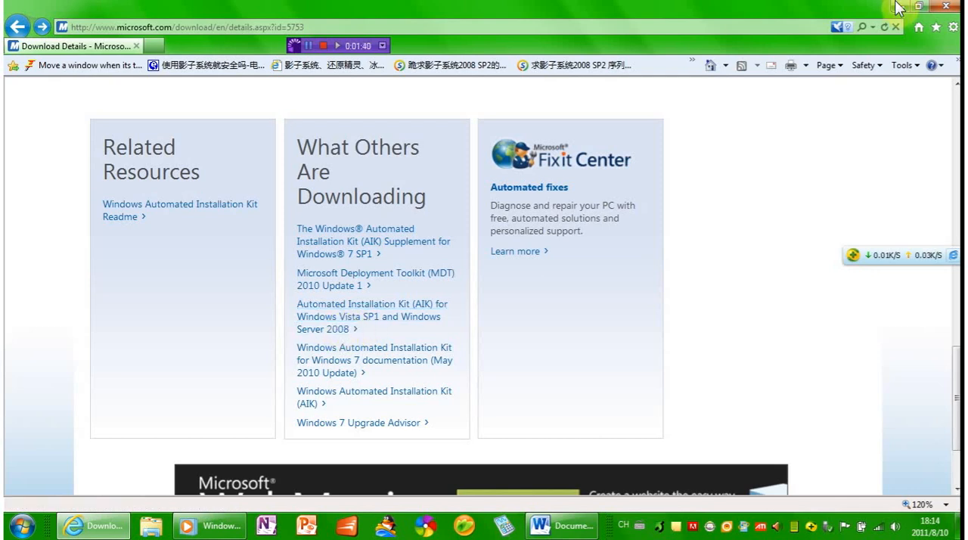
{"action": "left_click", "coordinate": [541, 526]}
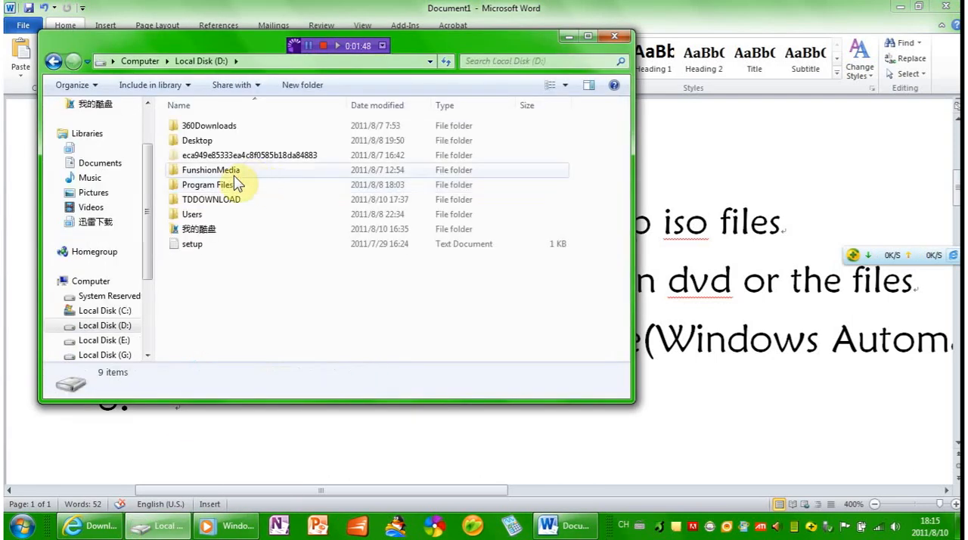
- Browse to D:\TDDOWNLOAD\software\iso and open the Windows AIK disc image
{"action": "double_click", "coordinate": [211, 199]}
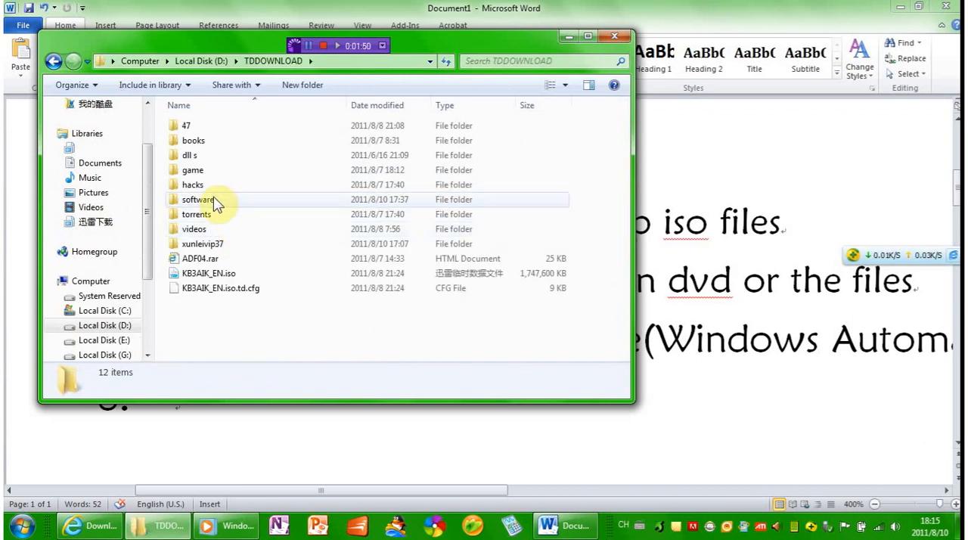
{"action": "double_click", "coordinate": [198, 199]}
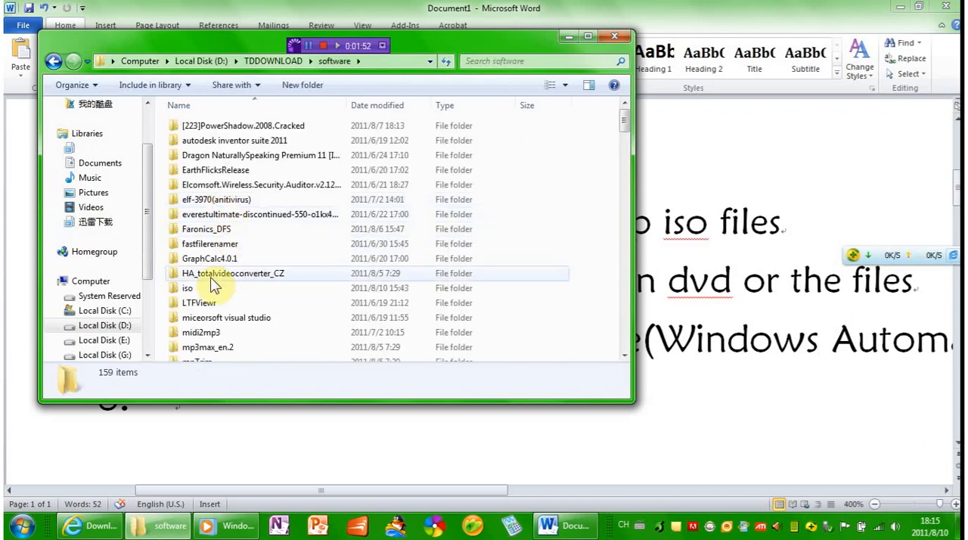
{"action": "double_click", "coordinate": [187, 288]}
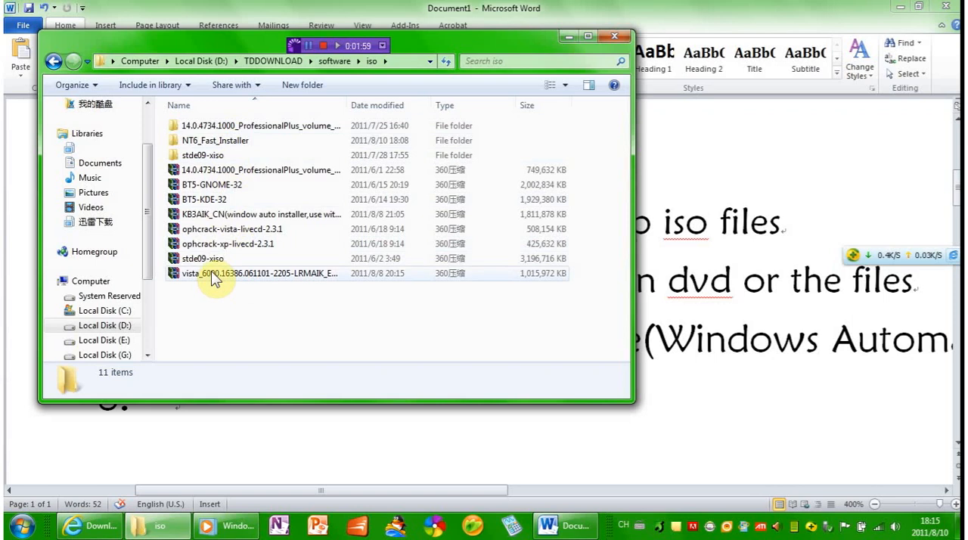
{"action": "double_click", "coordinate": [217, 273]}
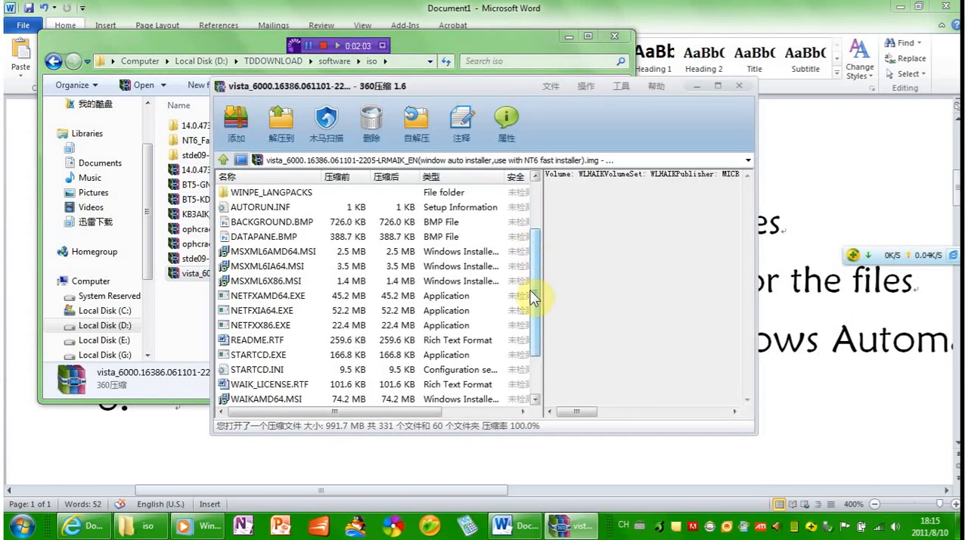
- Select STARTCD.EXE in the image listing, then close the 360压缩 window
{"action": "left_click", "coordinate": [259, 355]}
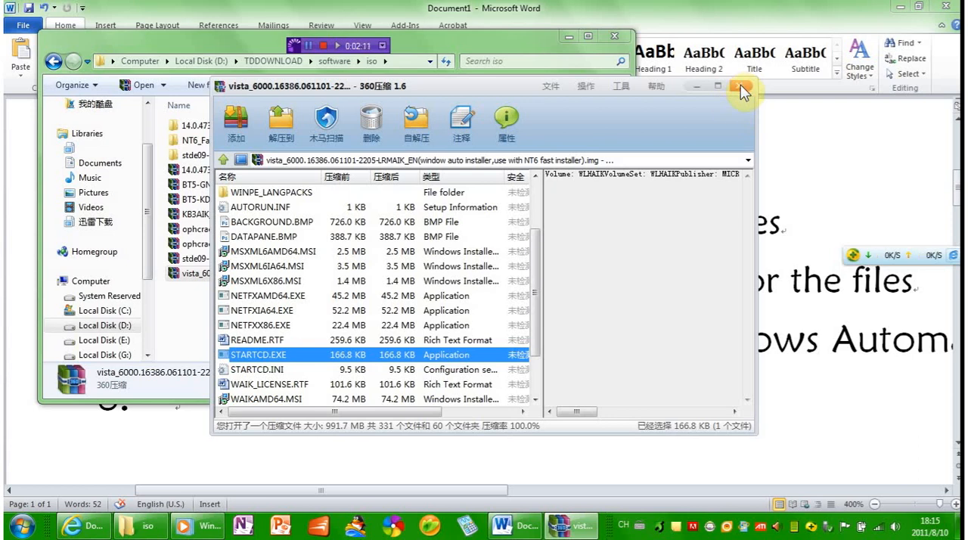
{"action": "left_click", "coordinate": [742, 90]}
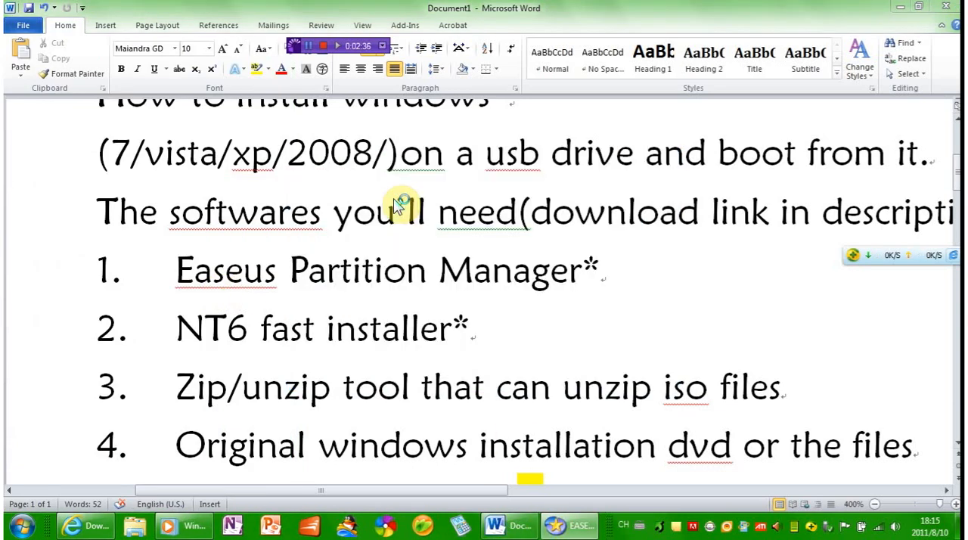
- Switch from Word to EASEUS Partition Master on the taskbar
{"action": "left_click", "coordinate": [574, 523]}
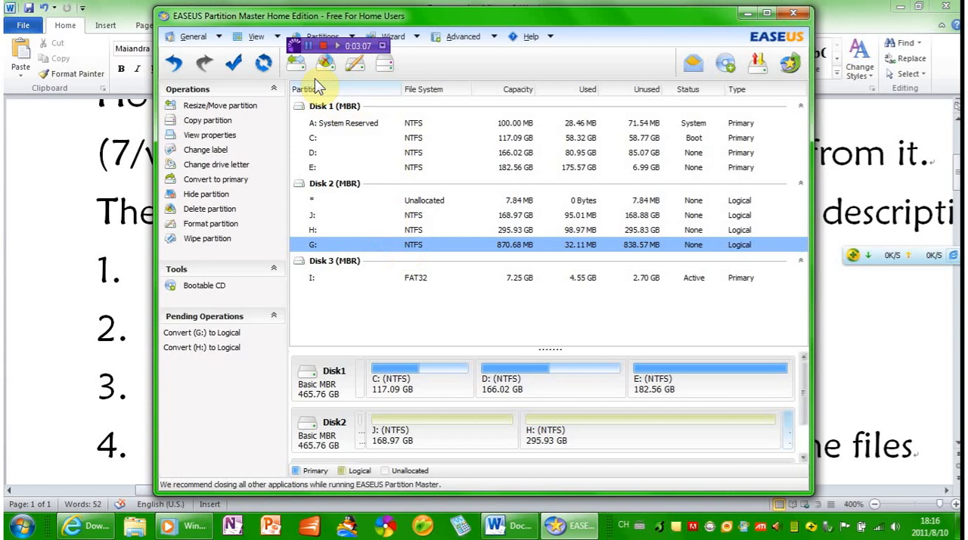
- Delete partitions J:, H: and G: on Disk 2 and create an 880 MB G:
{"action": "left_click", "coordinate": [209, 253]}
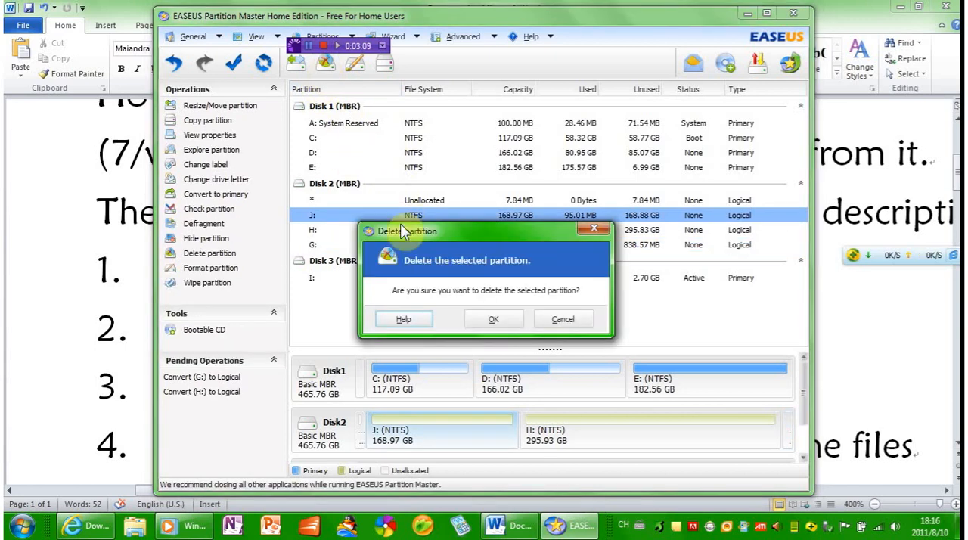
{"action": "left_click", "coordinate": [494, 318]}
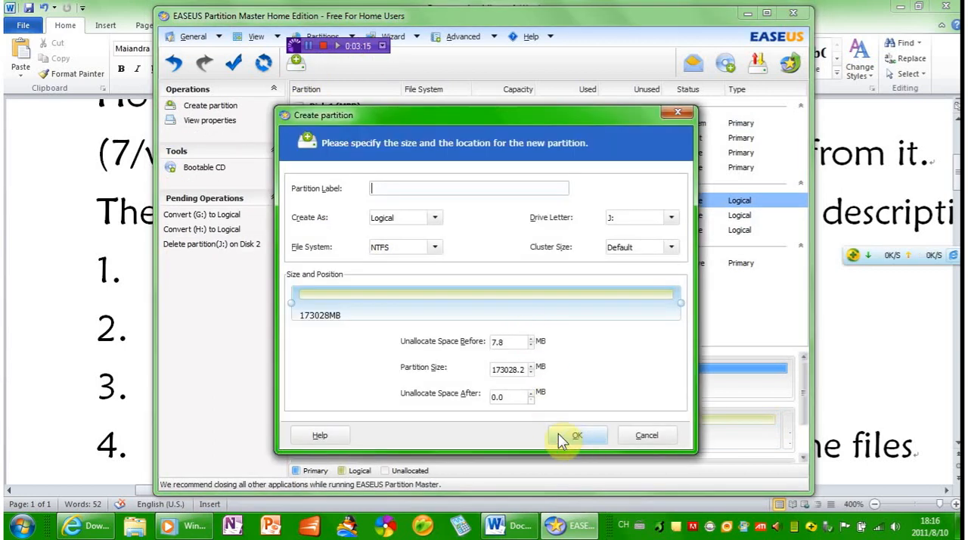
{"action": "left_click", "coordinate": [577, 435]}
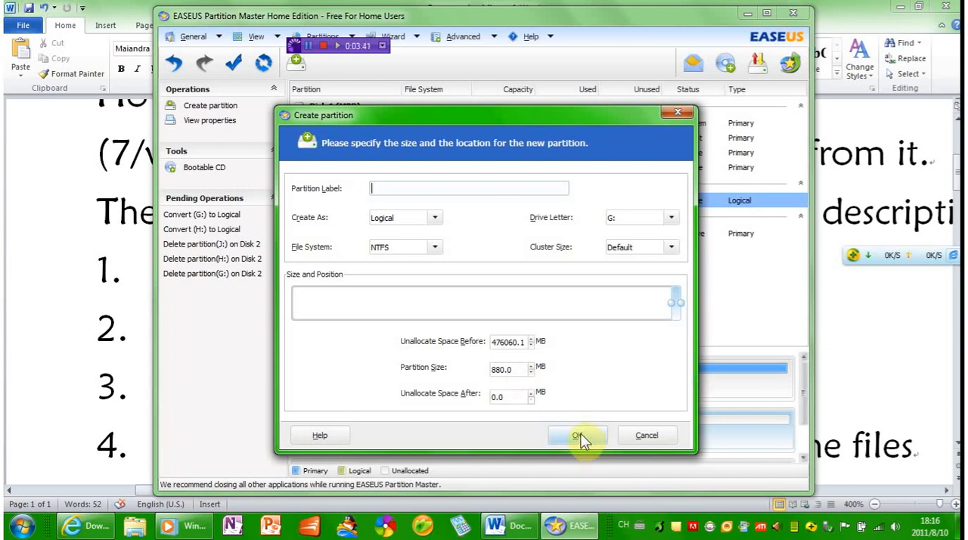
{"action": "left_click", "coordinate": [577, 435]}
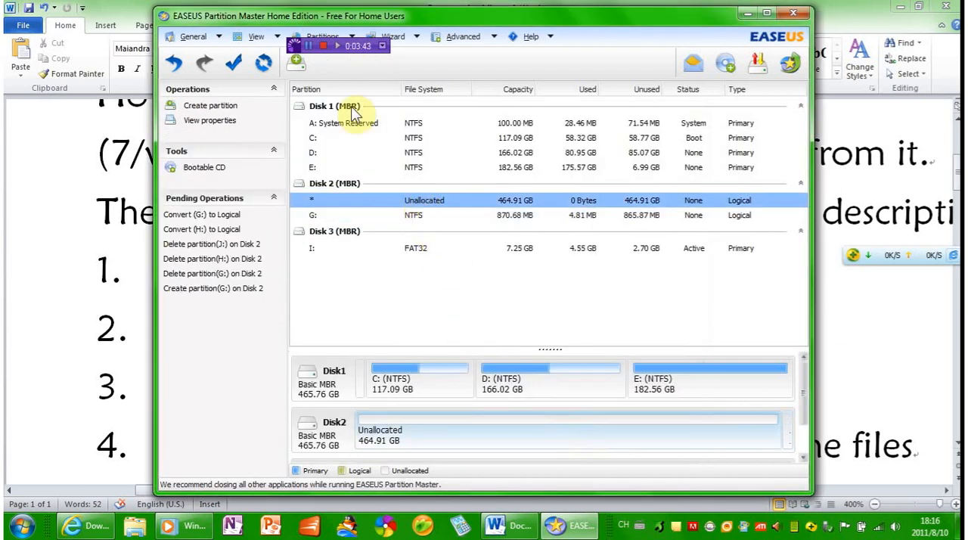
- Create a ~300 GB H: partition and a 164.69 GB J: in the remaining space
{"action": "left_click", "coordinate": [210, 105]}
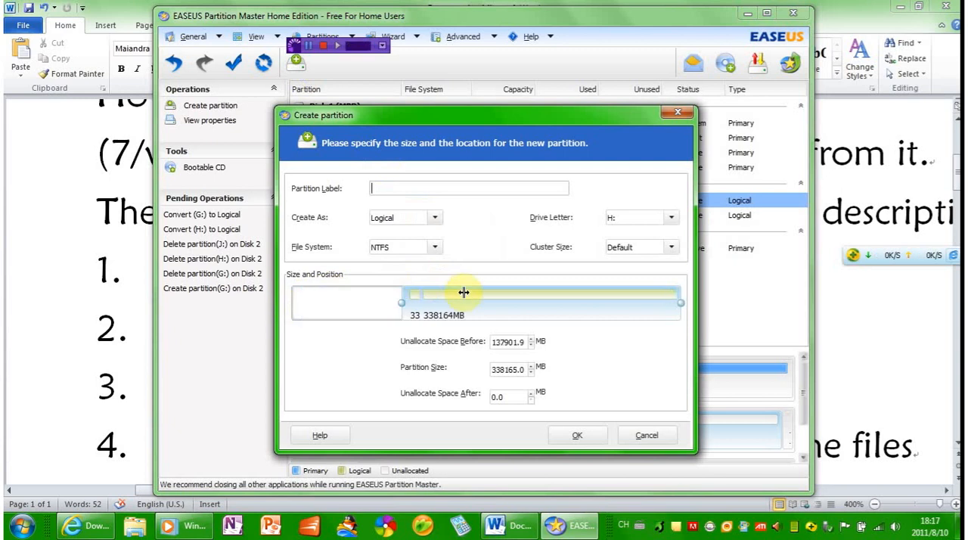
{"action": "left_click_drag", "start_coordinate": [463, 292], "coordinate": [406, 303]}
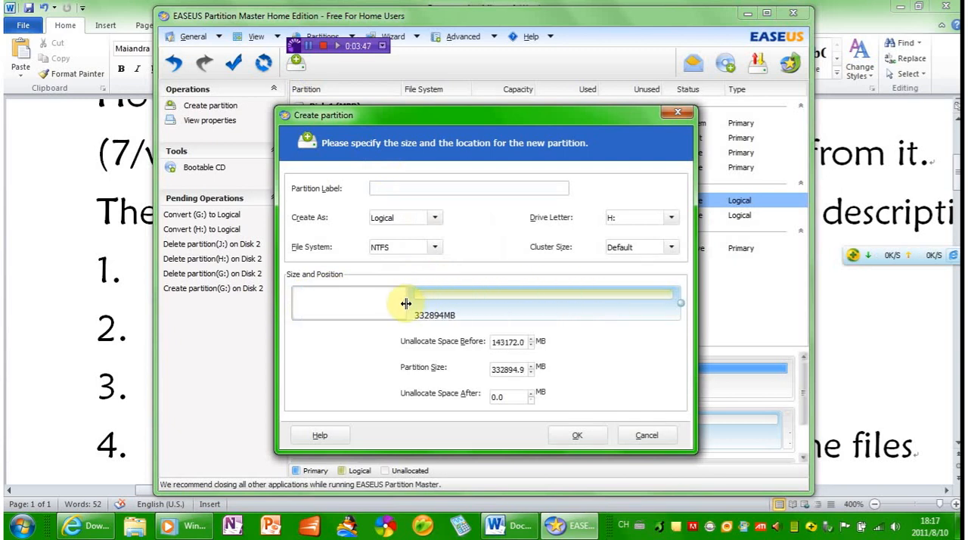
{"action": "left_click_drag", "start_coordinate": [406, 302], "coordinate": [425, 302]}
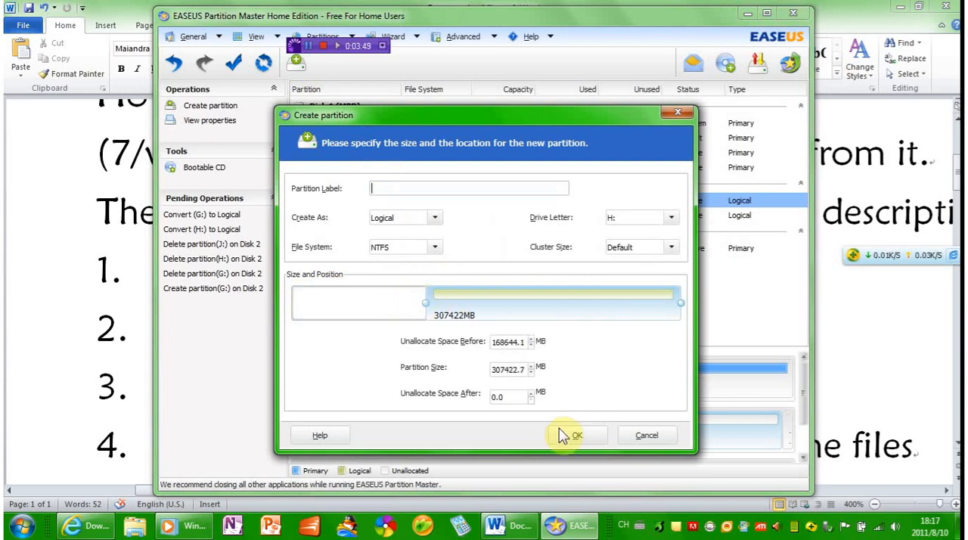
{"action": "left_click", "coordinate": [578, 435]}
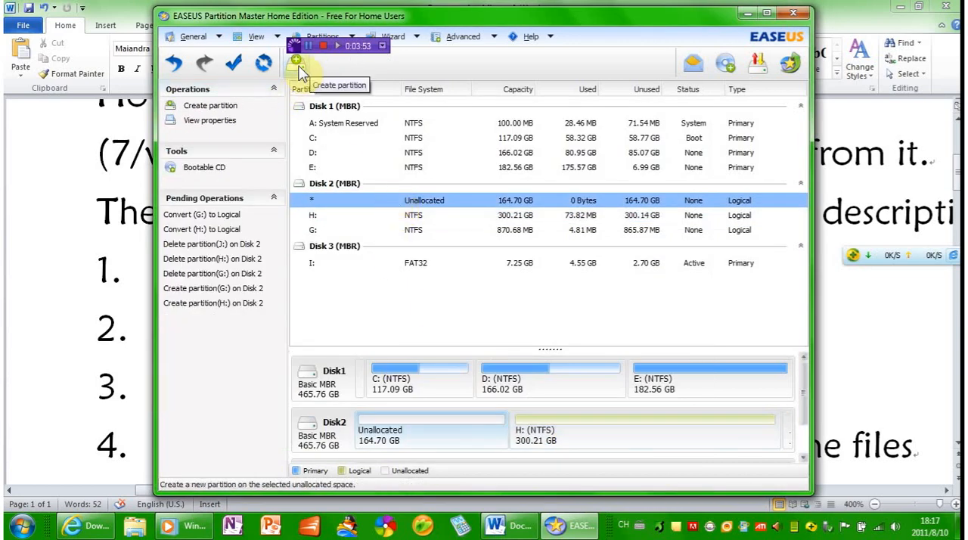
{"action": "left_click", "coordinate": [296, 60]}
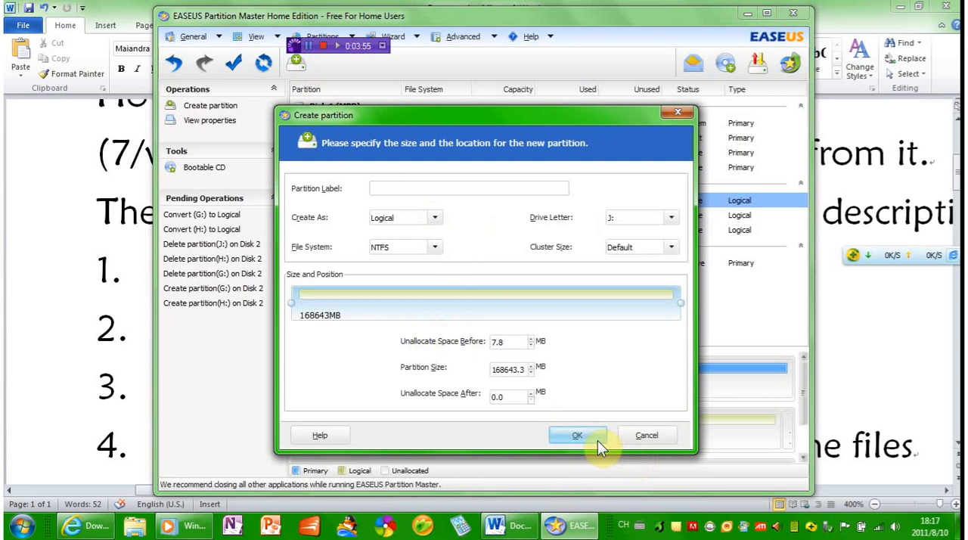
{"action": "left_click", "coordinate": [577, 435]}
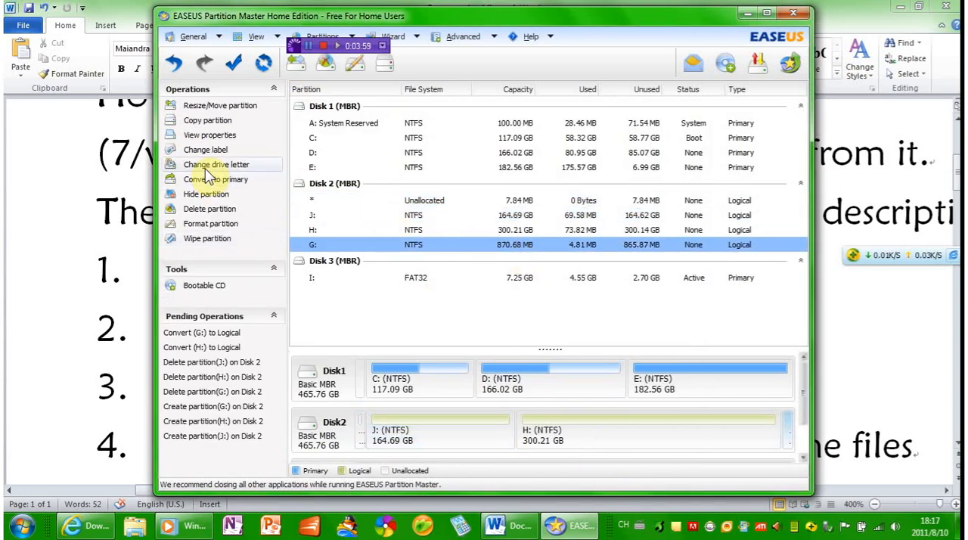
- Convert G: and H: to primary, set G: active, and apply the 11 operations
{"action": "left_click", "coordinate": [216, 179]}
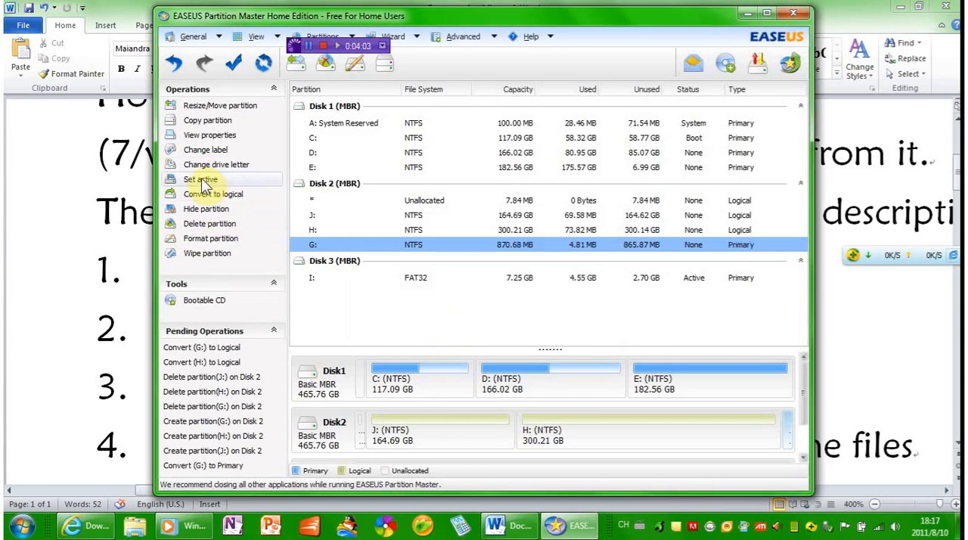
{"action": "left_click", "coordinate": [200, 179]}
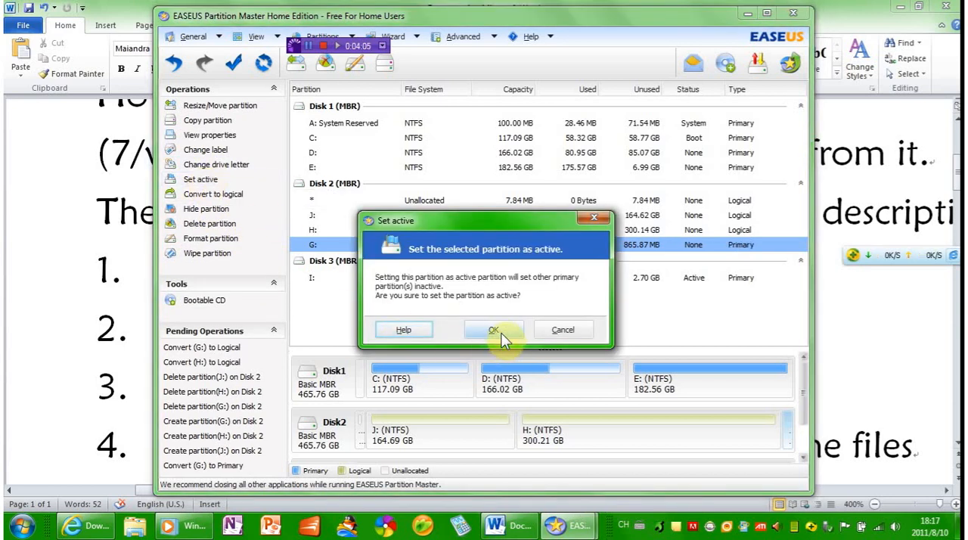
{"action": "left_click", "coordinate": [494, 329]}
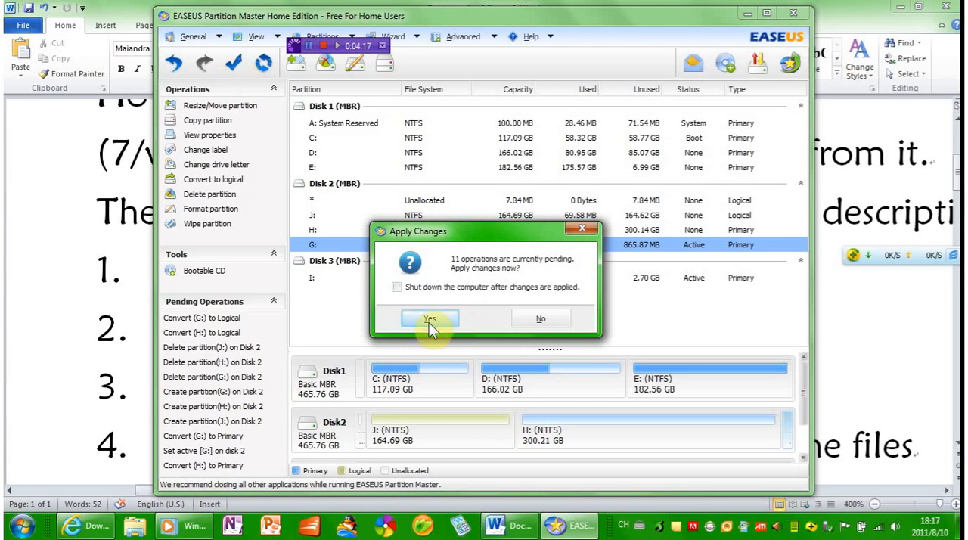
{"action": "left_click", "coordinate": [429, 318]}
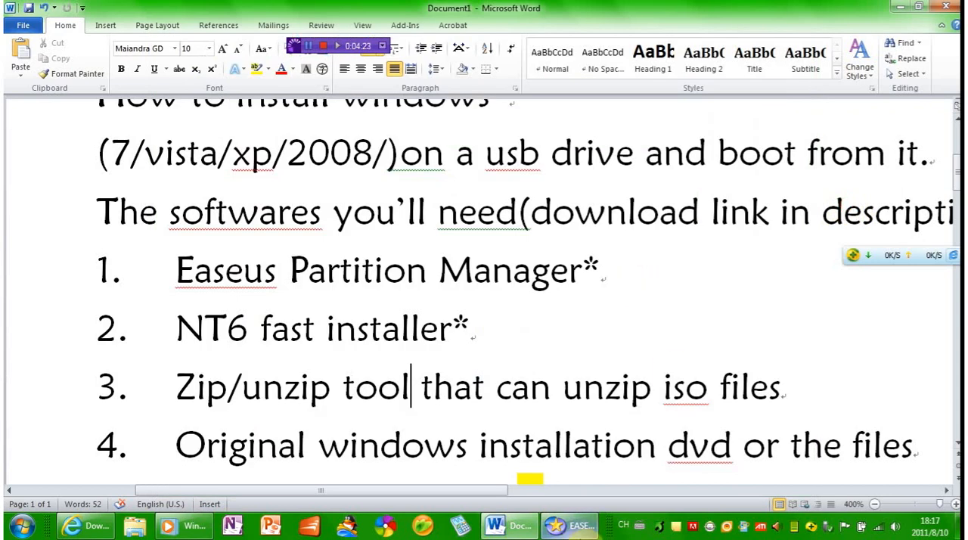
- Bring up the partition progress window, return to Word, and open the Start menu
{"action": "left_click", "coordinate": [582, 526]}
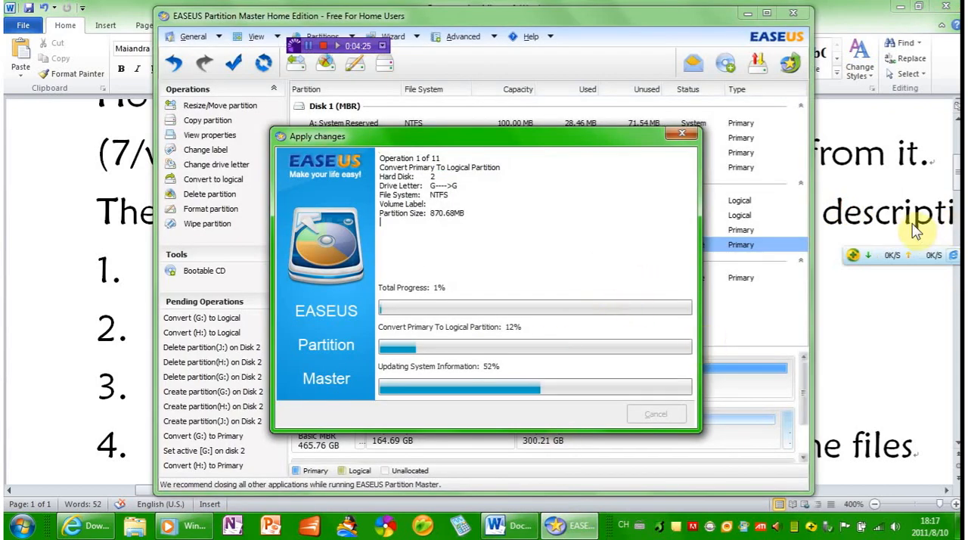
{"action": "left_click", "coordinate": [506, 525]}
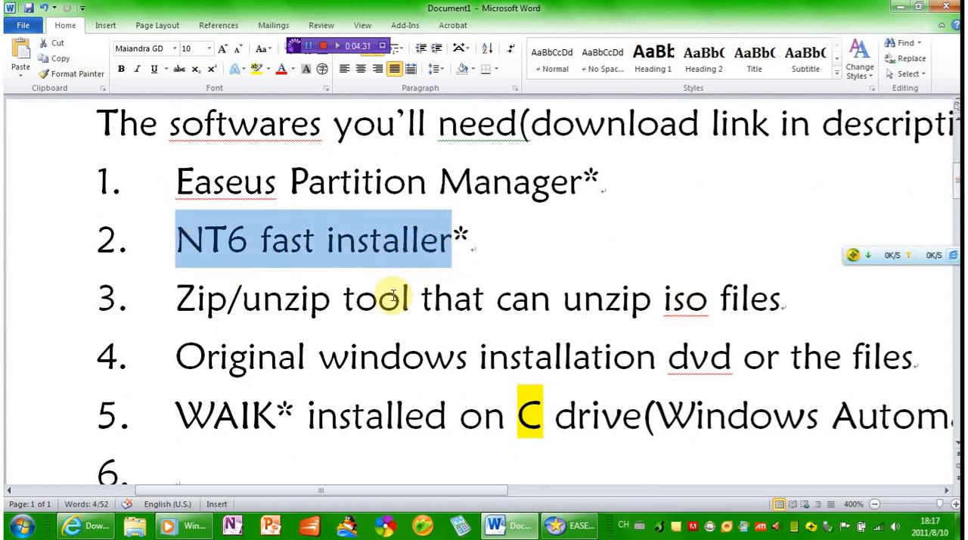
{"action": "mouse_move", "coordinate": [270, 313]}
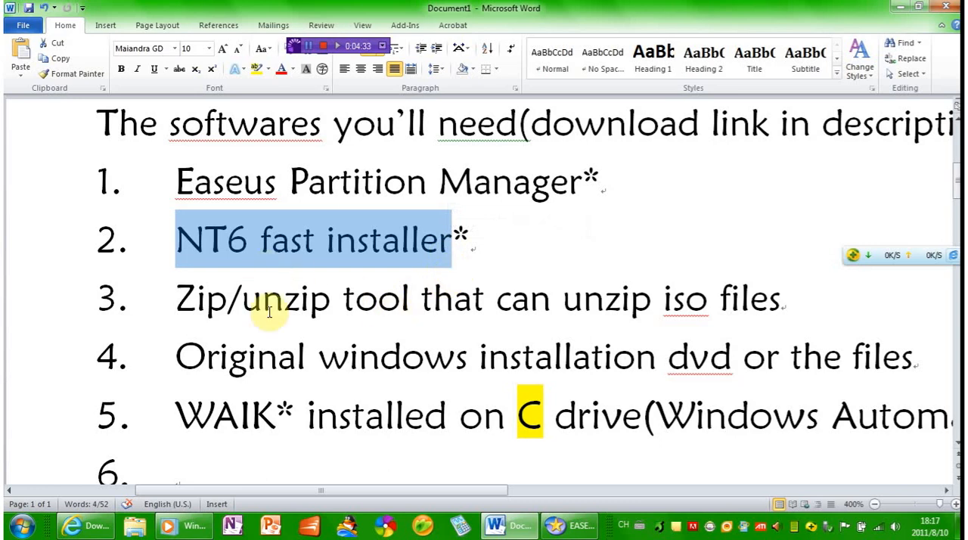
{"action": "left_click", "coordinate": [26, 523]}
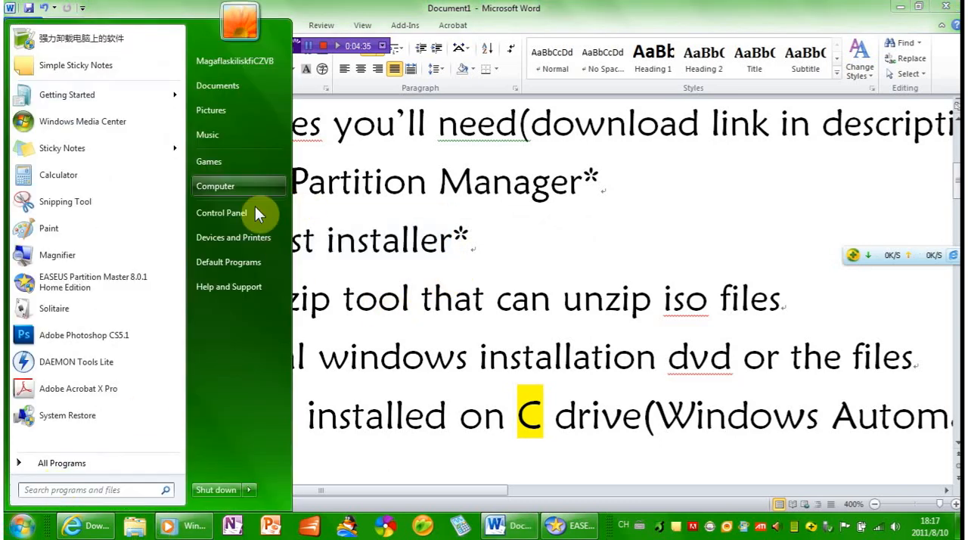
- Open Local Disk (D:) from Computer, revealing the new 870 MB Local Disk (G:)
{"action": "left_click", "coordinate": [215, 185]}
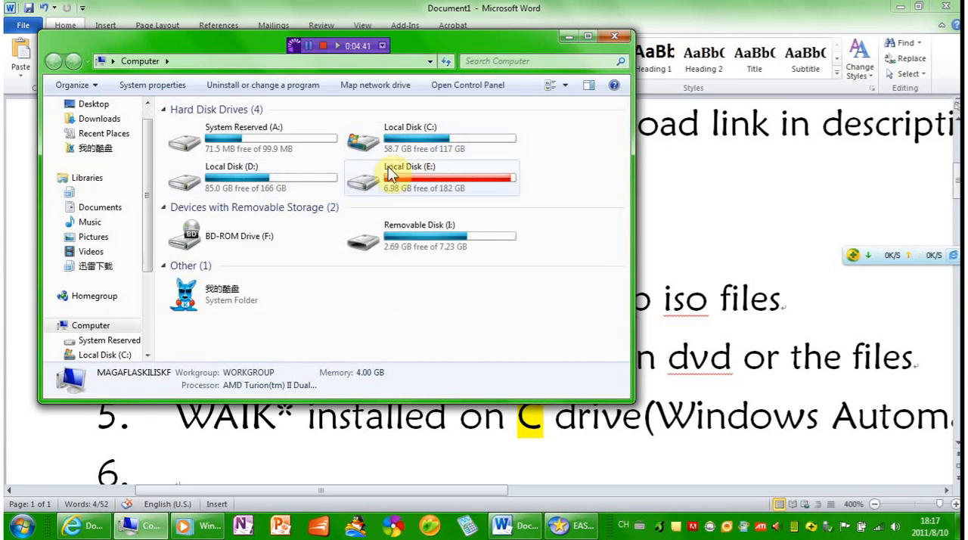
{"action": "left_click", "coordinate": [273, 176]}
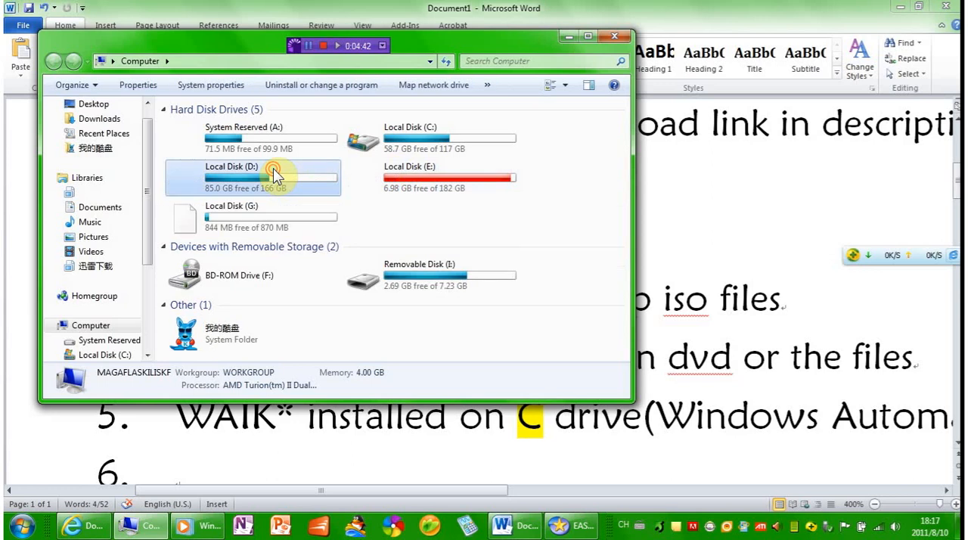
{"action": "double_click", "coordinate": [268, 174]}
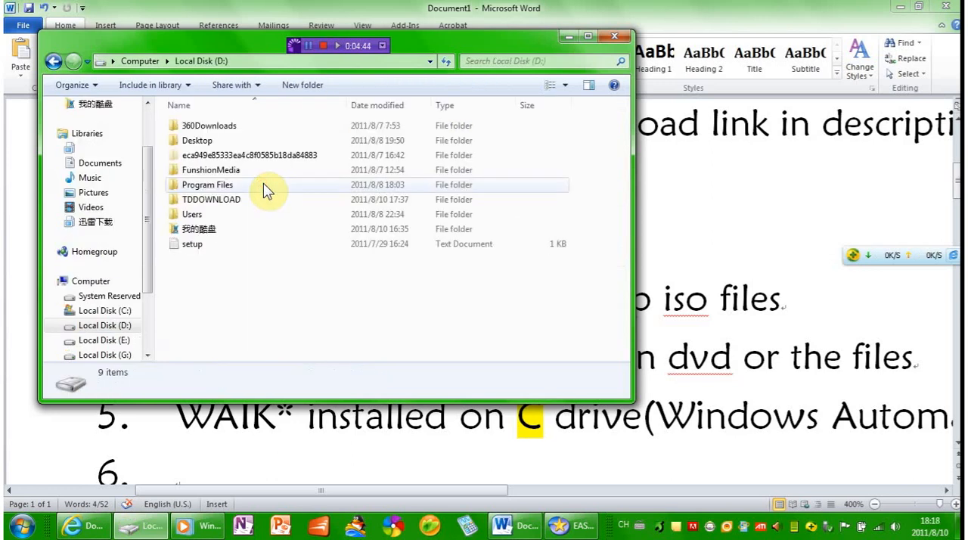
- Run the INSTALLER script from D:\TDDOWNLOAD\software\iso\NT6_Fast_Installer
{"action": "double_click", "coordinate": [211, 199]}
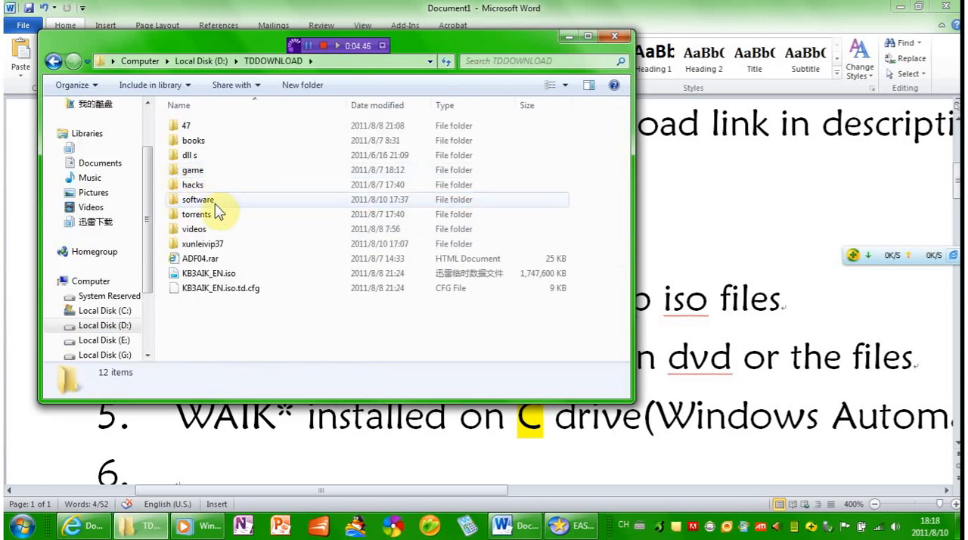
{"action": "double_click", "coordinate": [198, 199]}
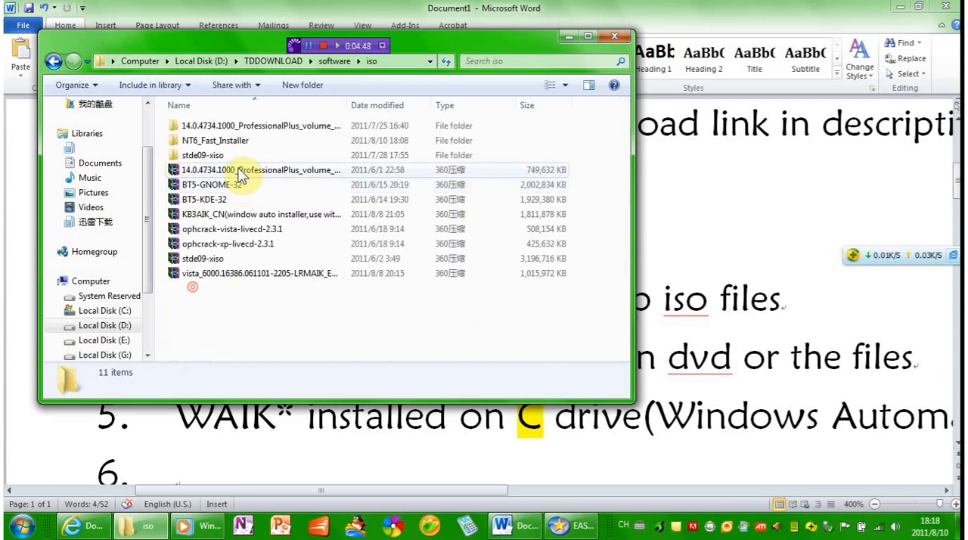
{"action": "double_click", "coordinate": [216, 140]}
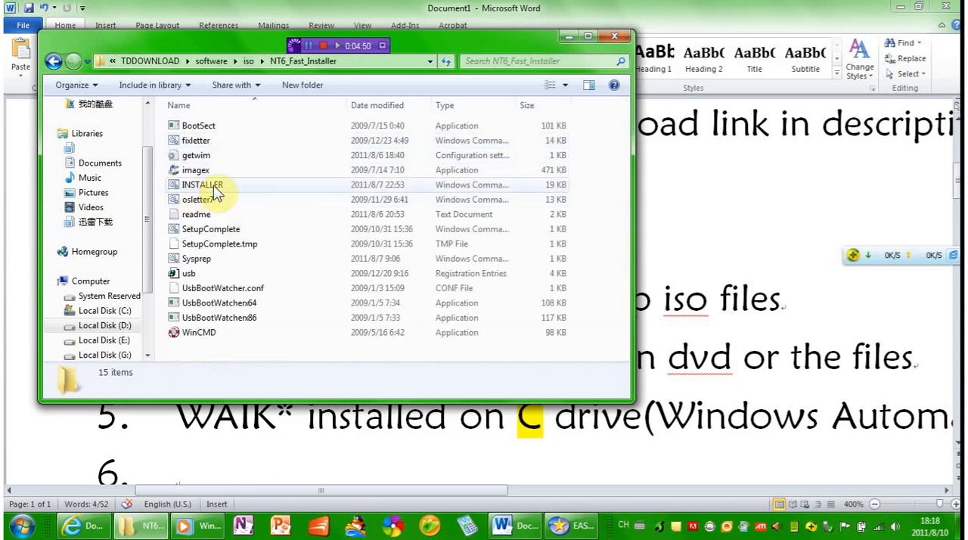
{"action": "left_click", "coordinate": [202, 184]}
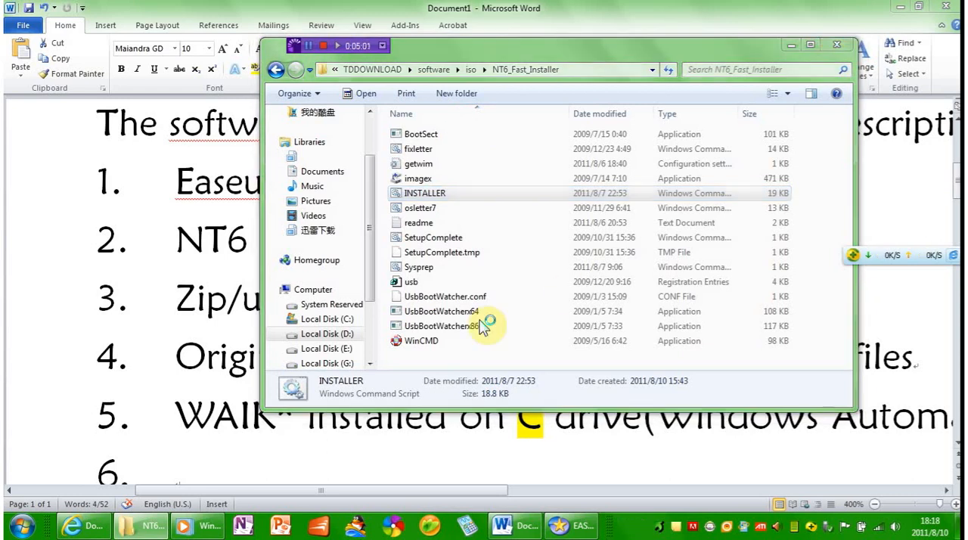
{"action": "double_click", "coordinate": [425, 193]}
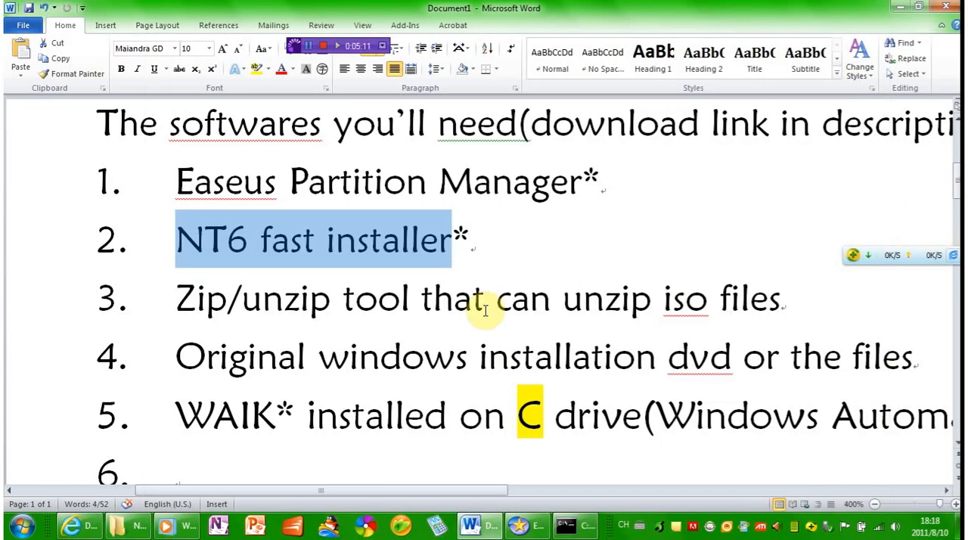
- Pass the NT6 Fast Installer introduction and reach the install.wim file picker
{"action": "scroll", "scroll_direction": "down", "scroll_amount": 3}
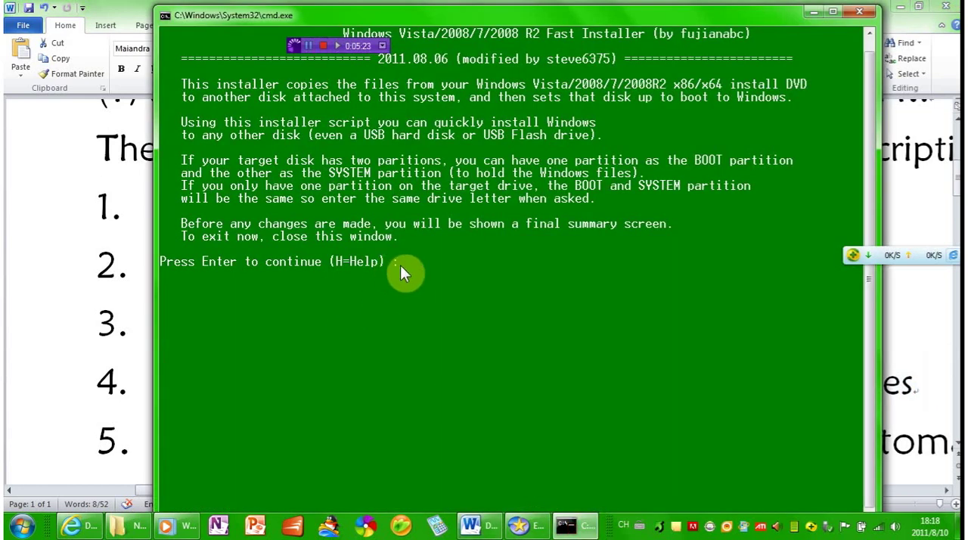
{"action": "key", "text": "enter"}
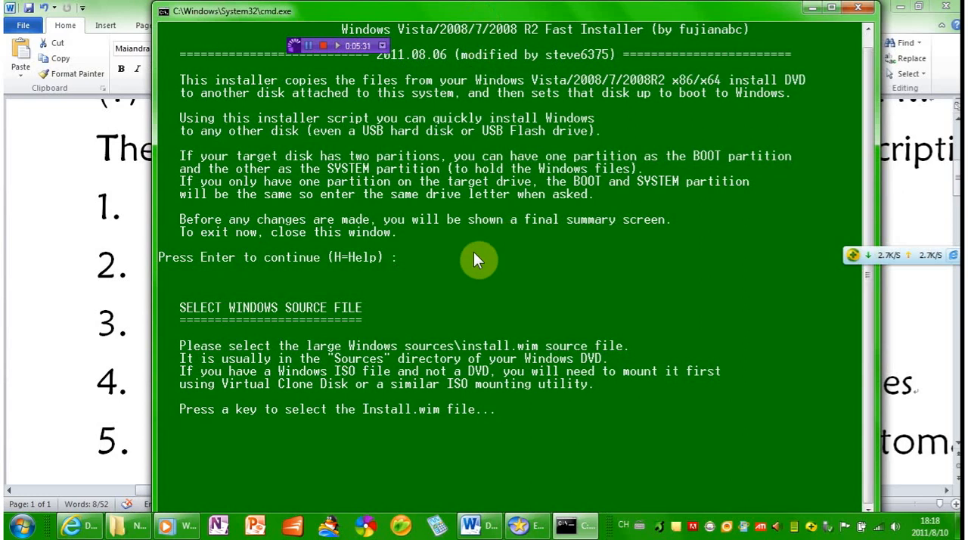
{"action": "mouse_move", "coordinate": [380, 255]}
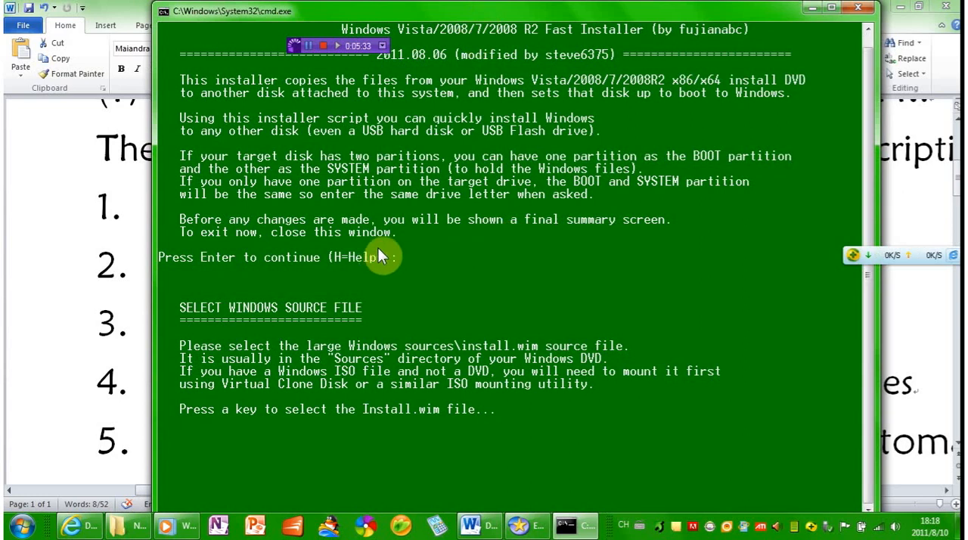
{"action": "mouse_move", "coordinate": [408, 268]}
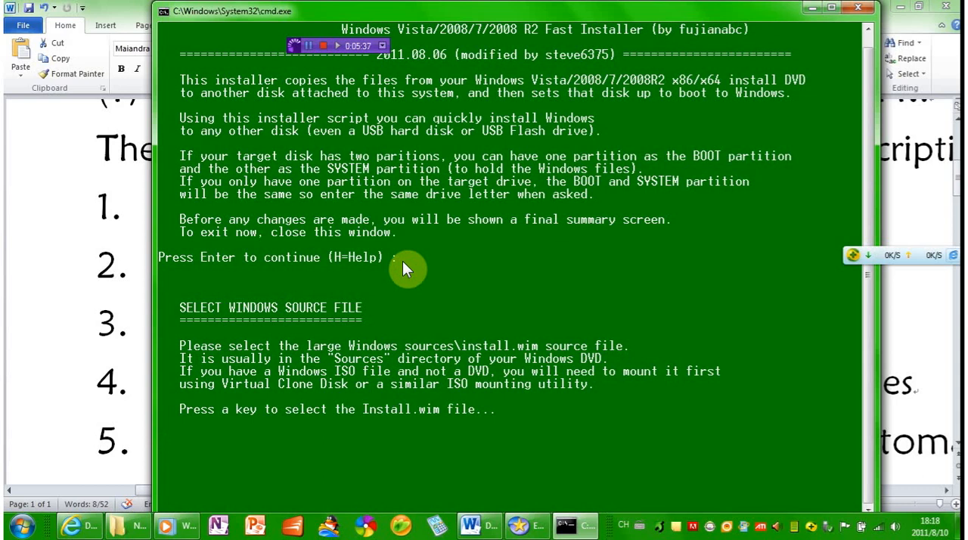
{"action": "mouse_move", "coordinate": [465, 432]}
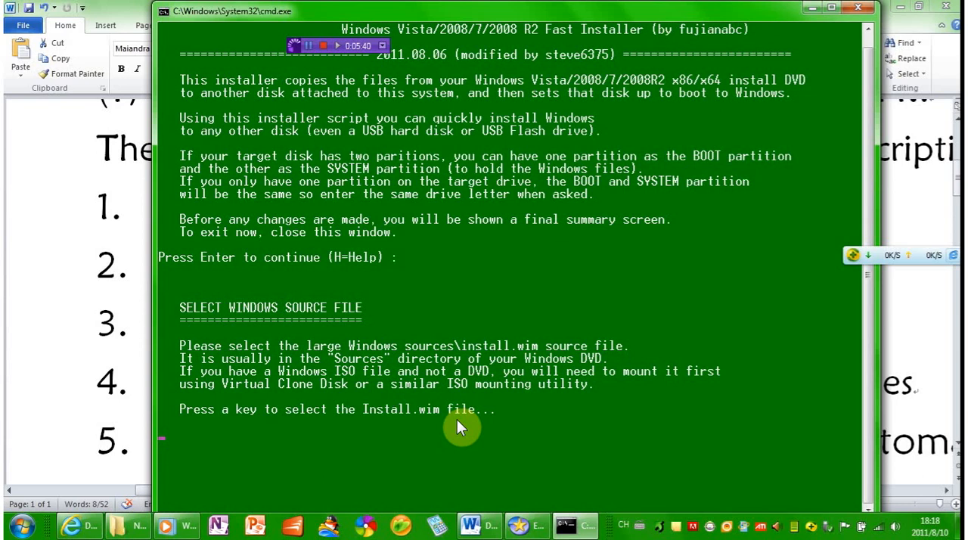
{"action": "mouse_move", "coordinate": [445, 418]}
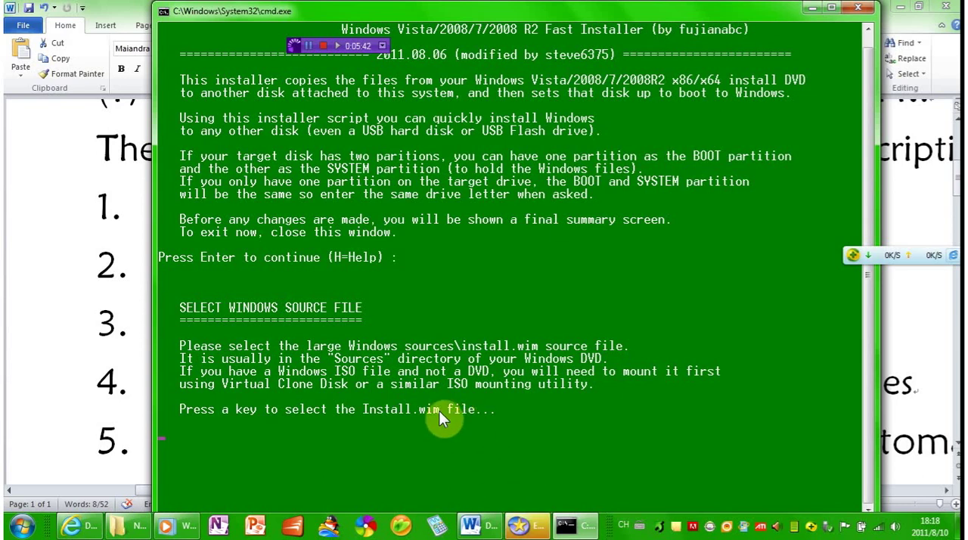
{"action": "key", "text": "enter"}
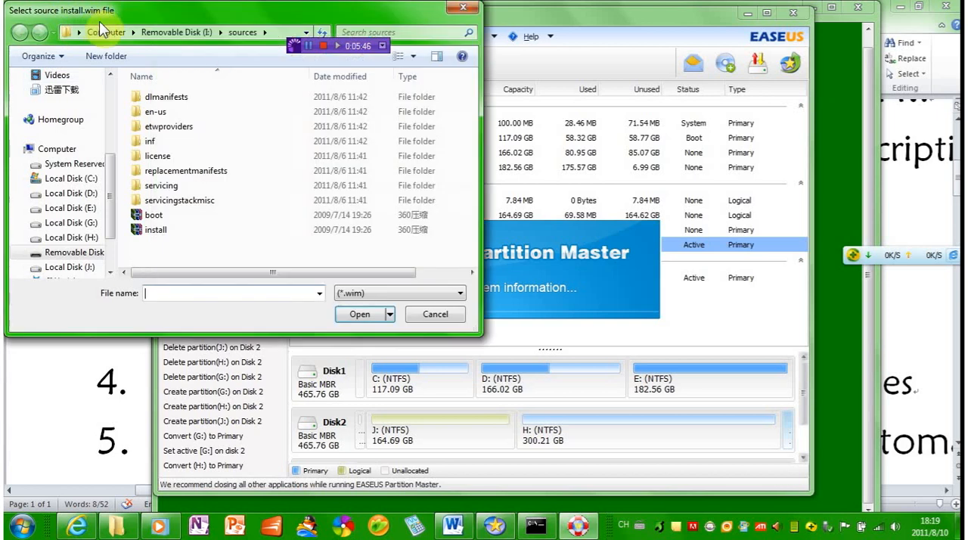
- Choose I:\sources\install.wim as the Windows source file
{"action": "left_click", "coordinate": [106, 32]}
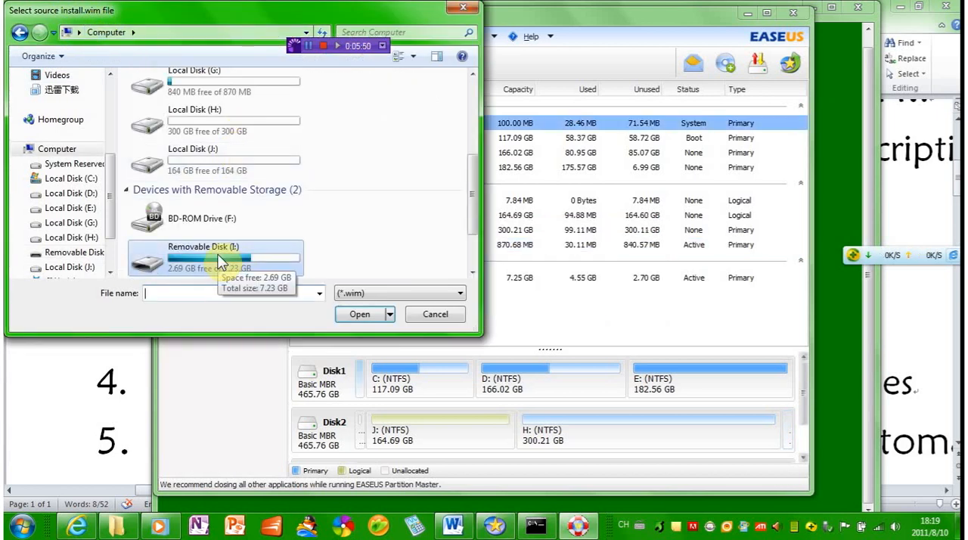
{"action": "double_click", "coordinate": [219, 258]}
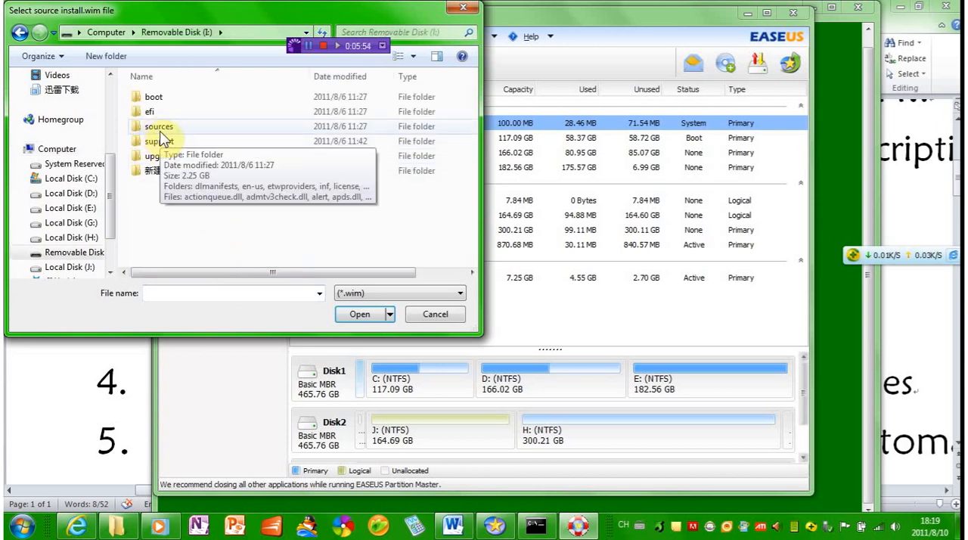
{"action": "double_click", "coordinate": [158, 126]}
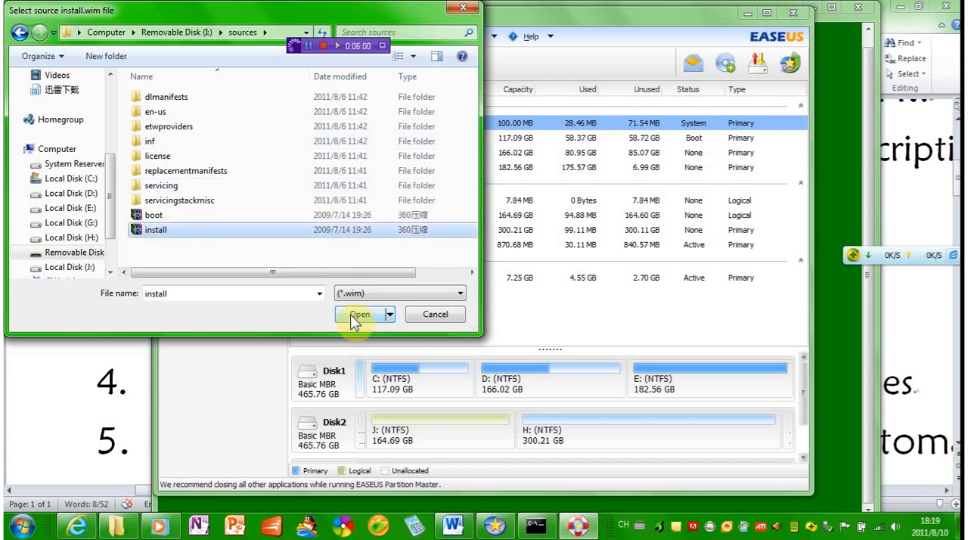
{"action": "left_click", "coordinate": [359, 314]}
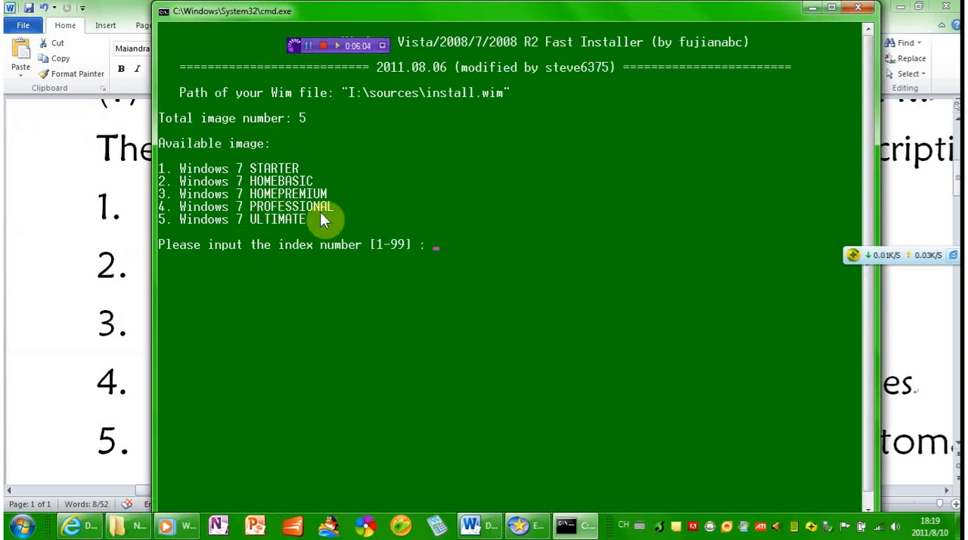
{"action": "mouse_move", "coordinate": [531, 470]}
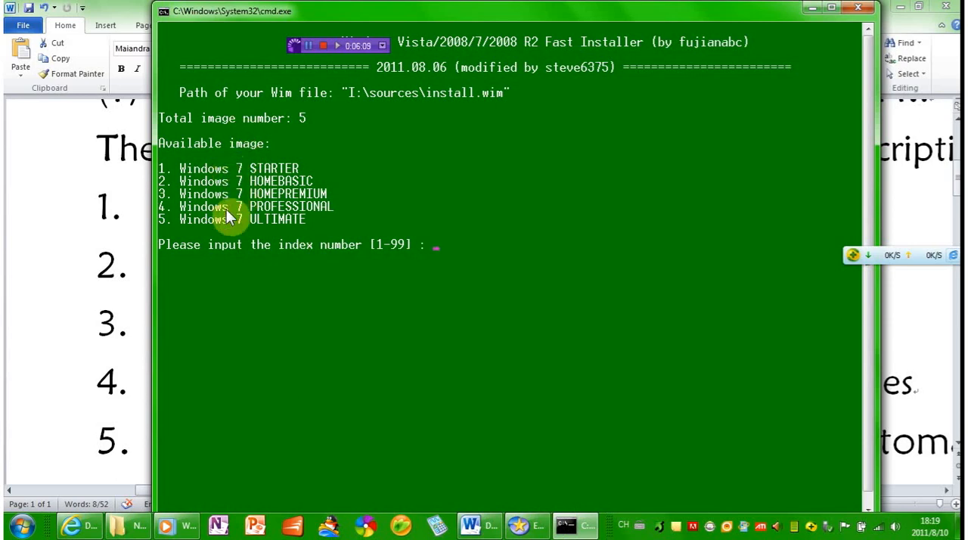
- Select image index 5, Windows 7 Ultimate, and close EASEUS Partition Master
{"action": "type", "text": "5"}
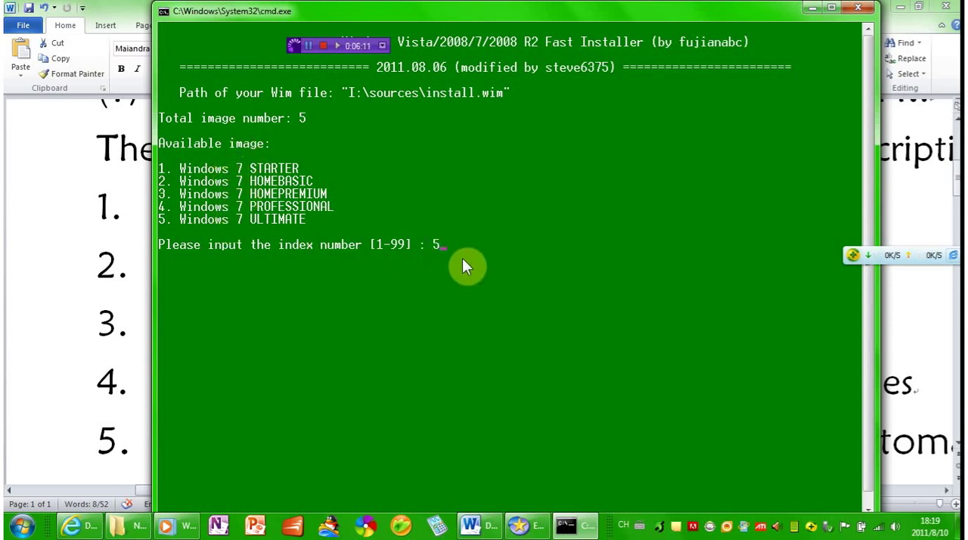
{"action": "key", "text": "enter"}
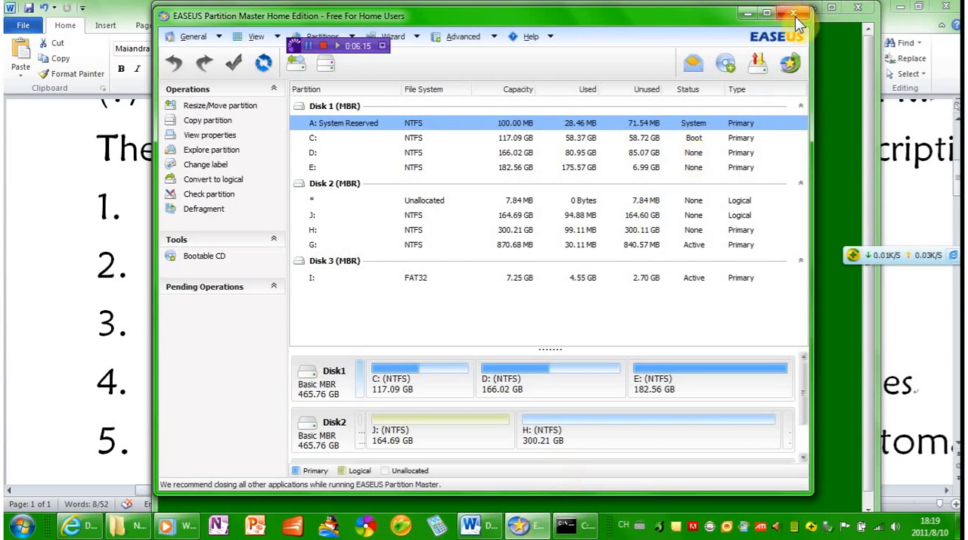
{"action": "left_click", "coordinate": [379, 245]}
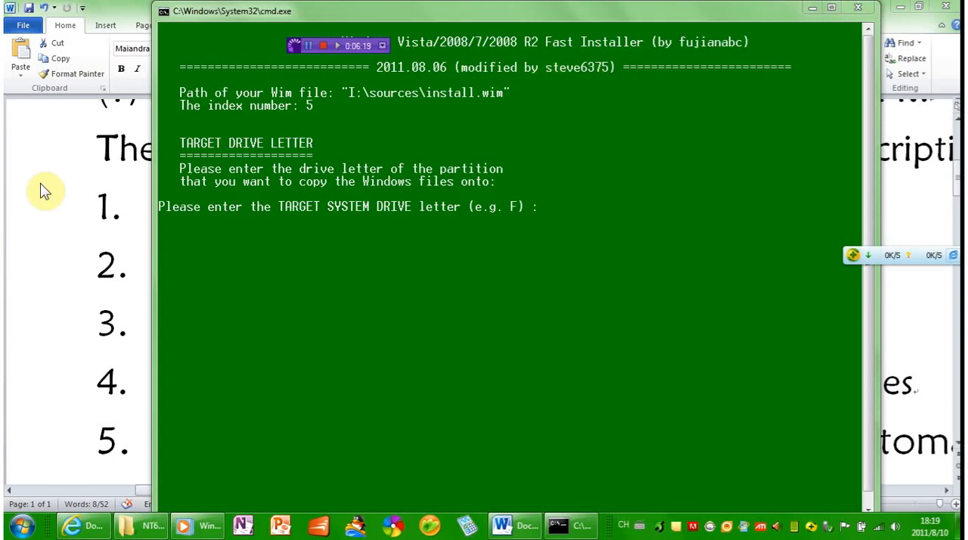
- Check the drive list in Computer and enter h as the target system drive
{"action": "left_click", "coordinate": [29, 524]}
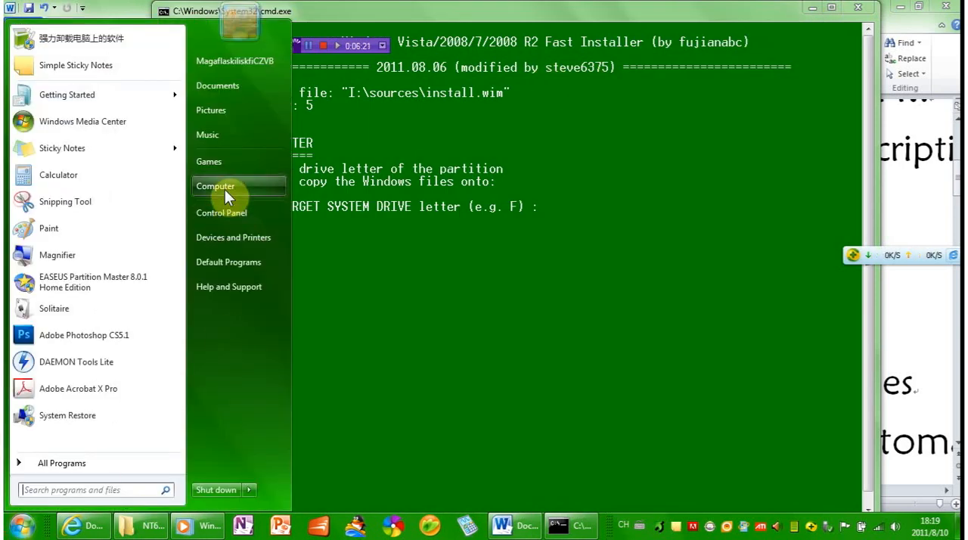
{"action": "left_click", "coordinate": [214, 186]}
{"action": "type", "text": "g"}
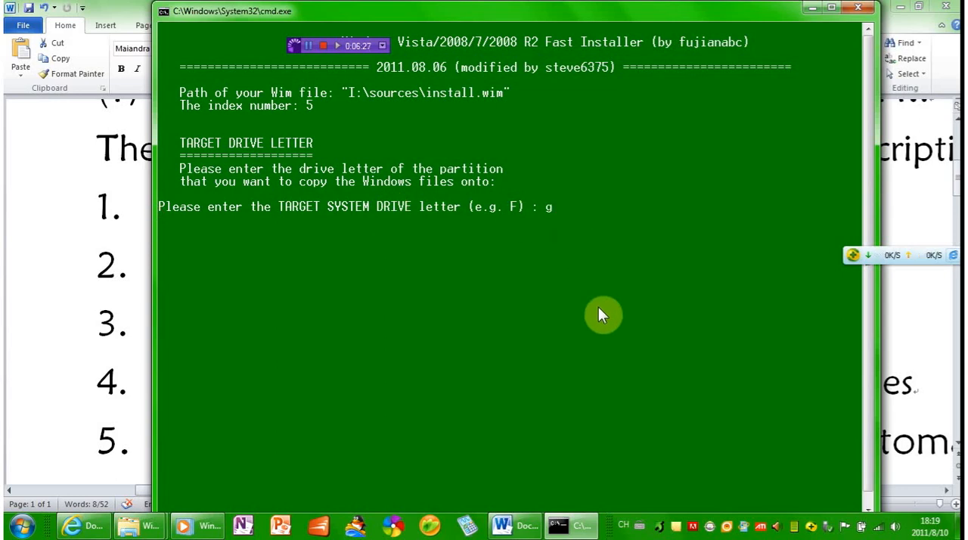
{"action": "mouse_move", "coordinate": [548, 235]}
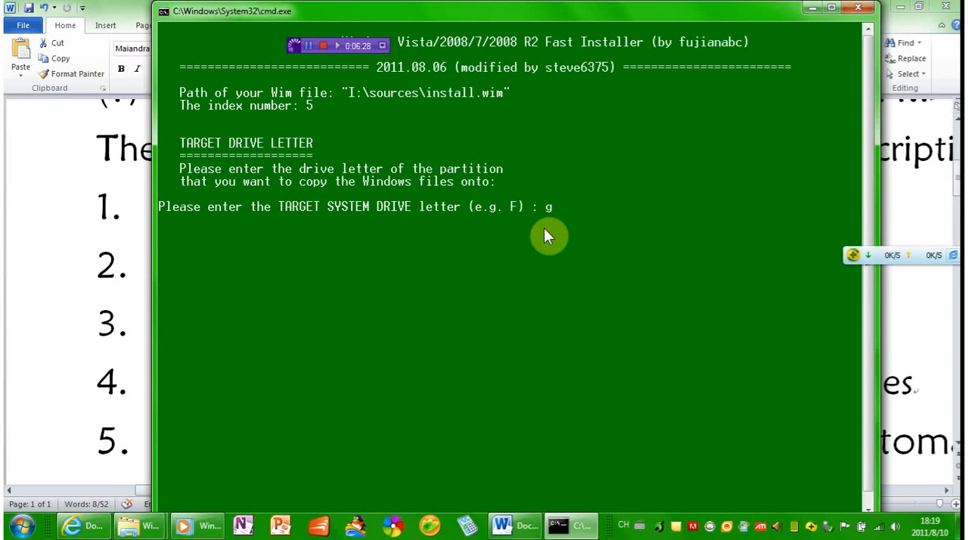
{"action": "mouse_move", "coordinate": [562, 255]}
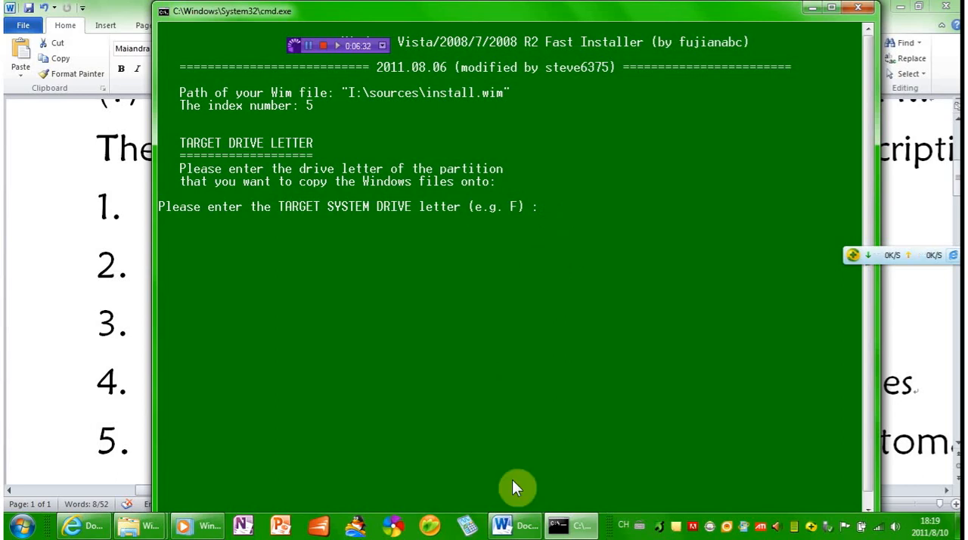
{"action": "mouse_move", "coordinate": [136, 525]}
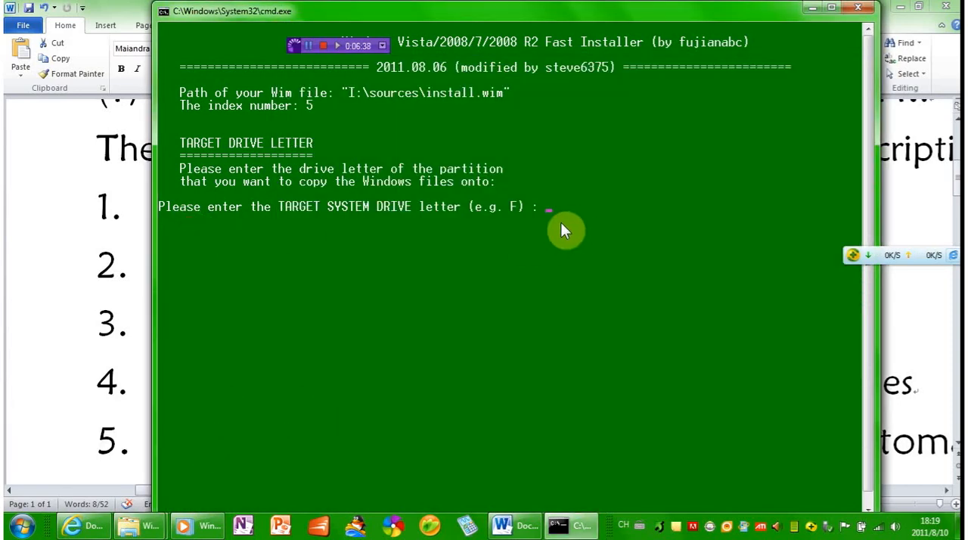
{"action": "type", "text": "h"}
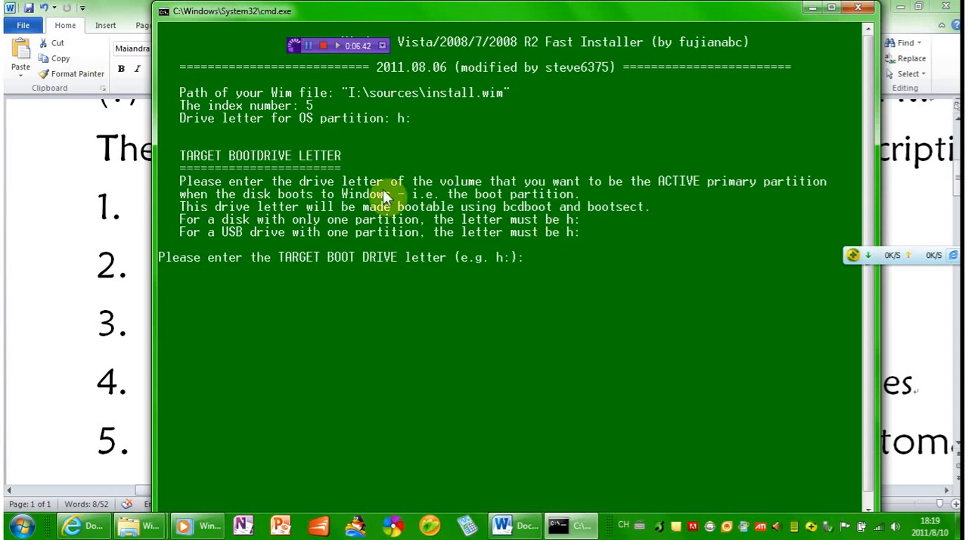
{"action": "mouse_move", "coordinate": [450, 291]}
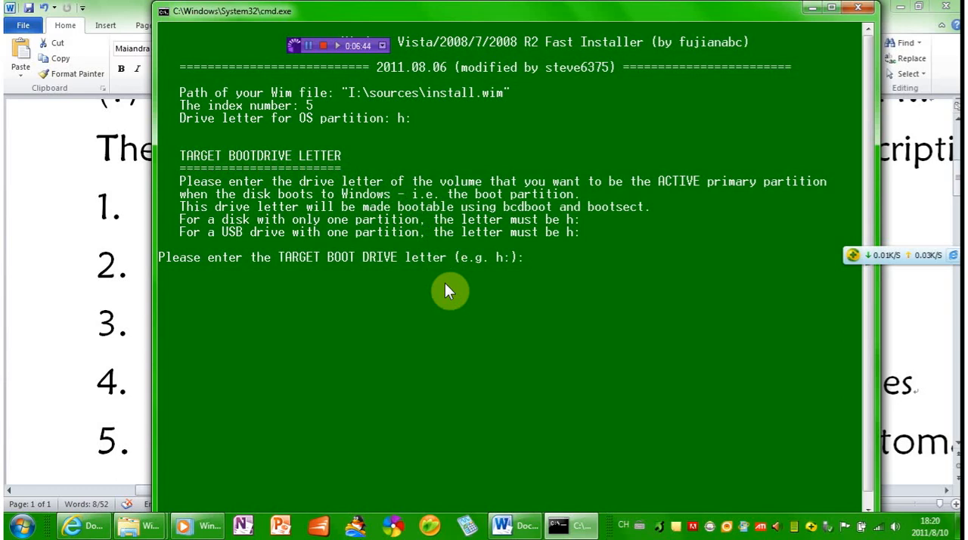
{"action": "mouse_move", "coordinate": [143, 518]}
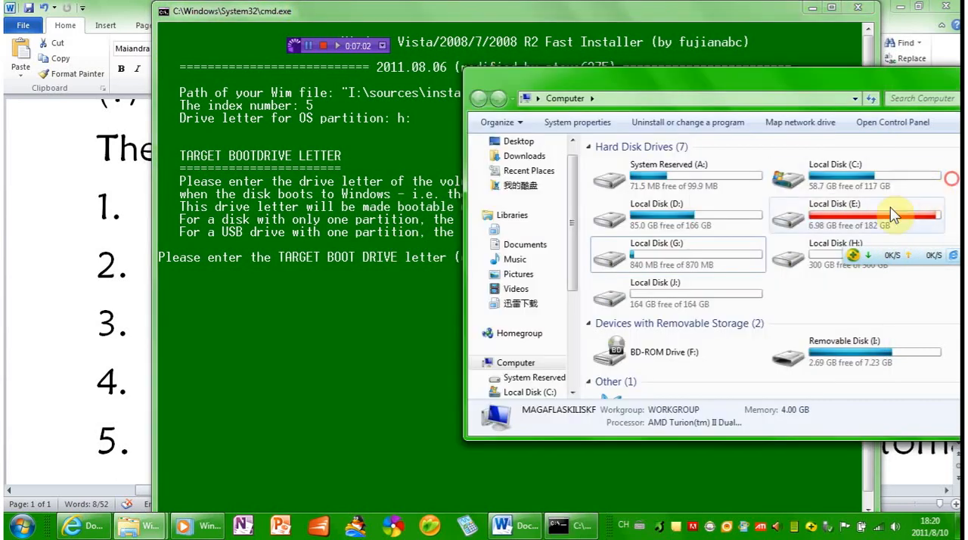
{"action": "mouse_move", "coordinate": [838, 253]}
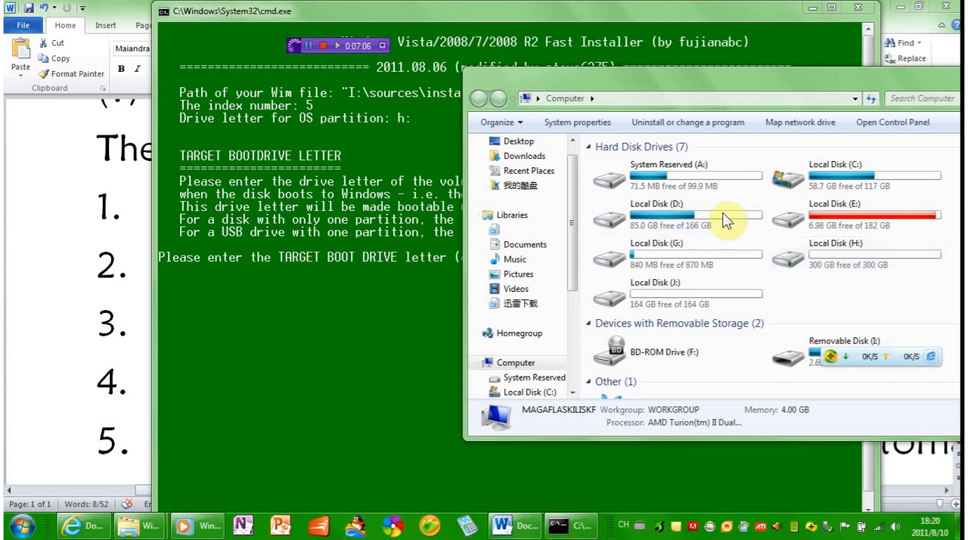
- Check the 300 GB NTFS Local Disk (H:) details in the Computer window
{"action": "left_click", "coordinate": [855, 253]}
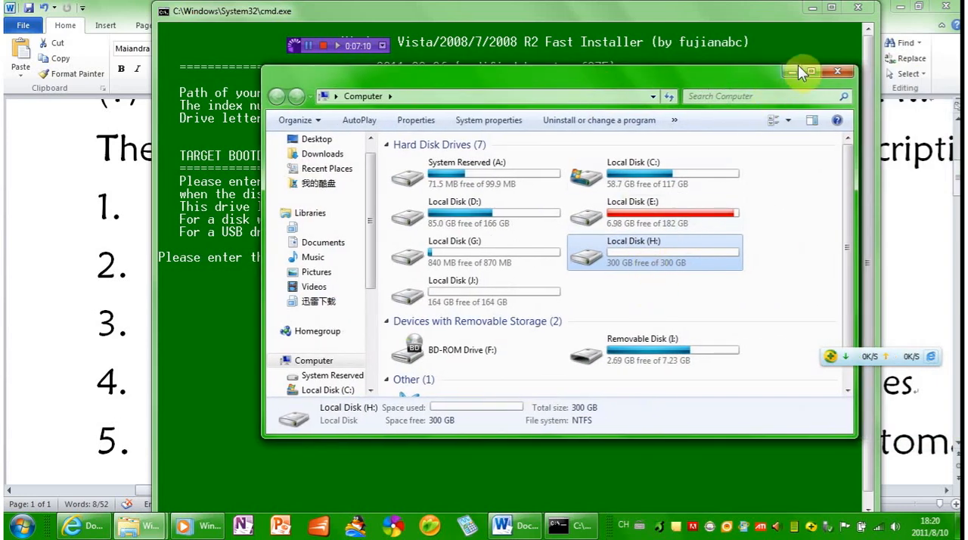
{"action": "mouse_move", "coordinate": [802, 71]}
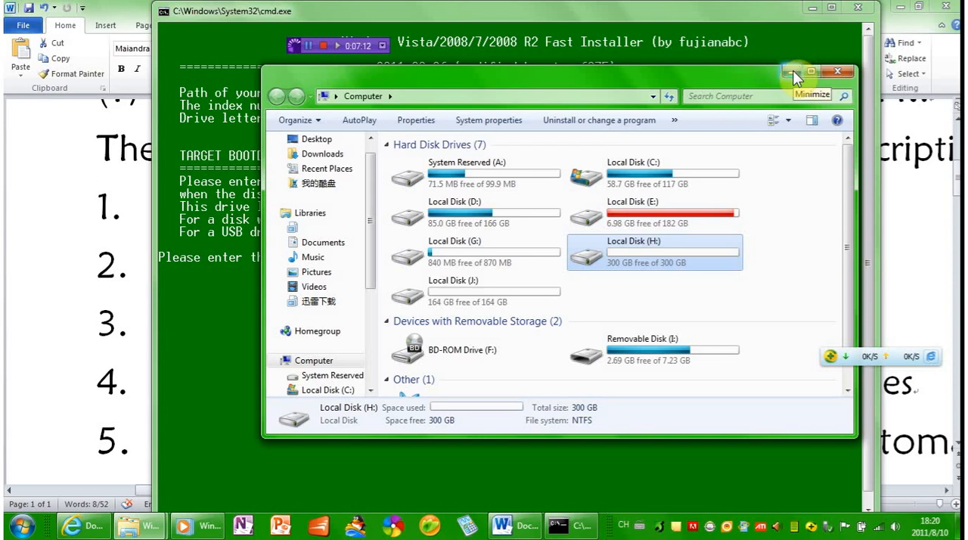
{"action": "mouse_move", "coordinate": [691, 82]}
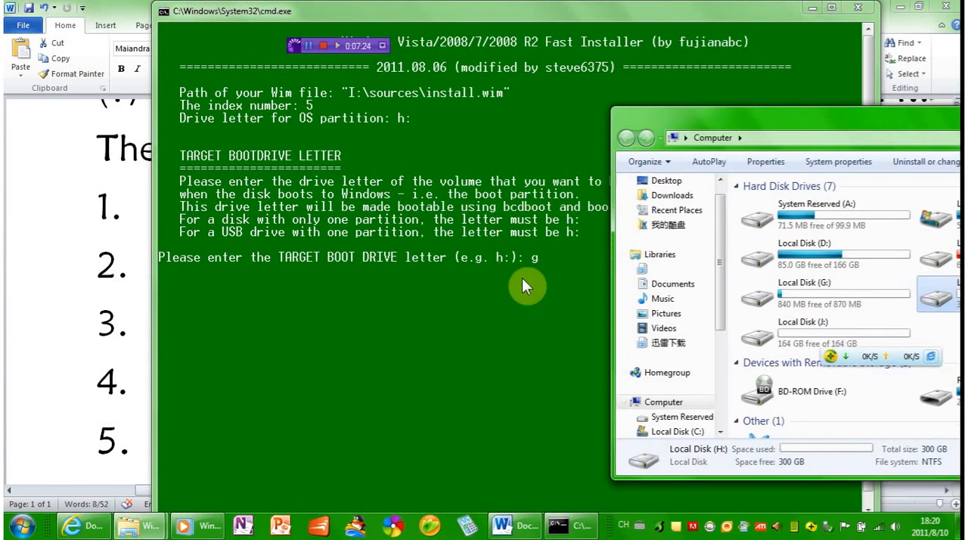
{"action": "mouse_move", "coordinate": [560, 285]}
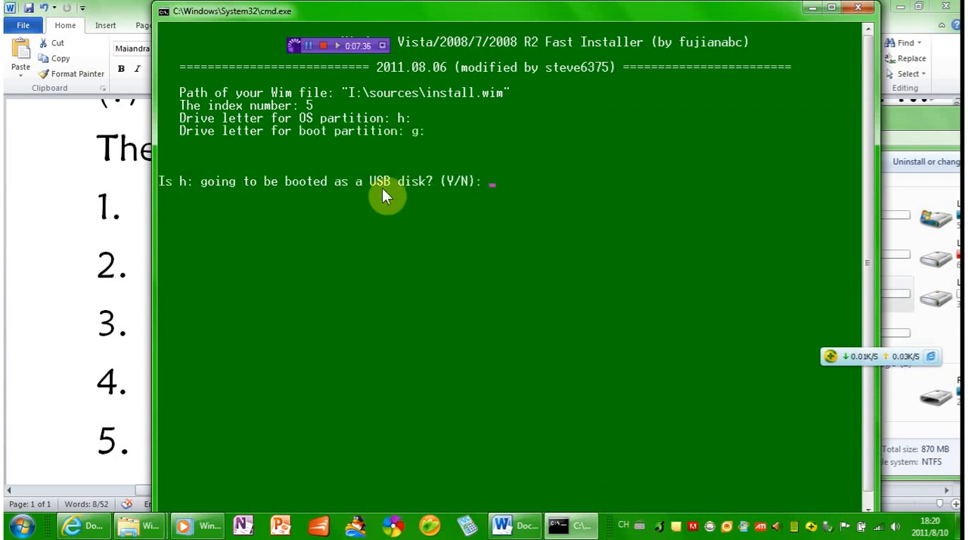
- Answer y so h: boots as a USB disk, then review drive details
{"action": "type", "text": "y"}
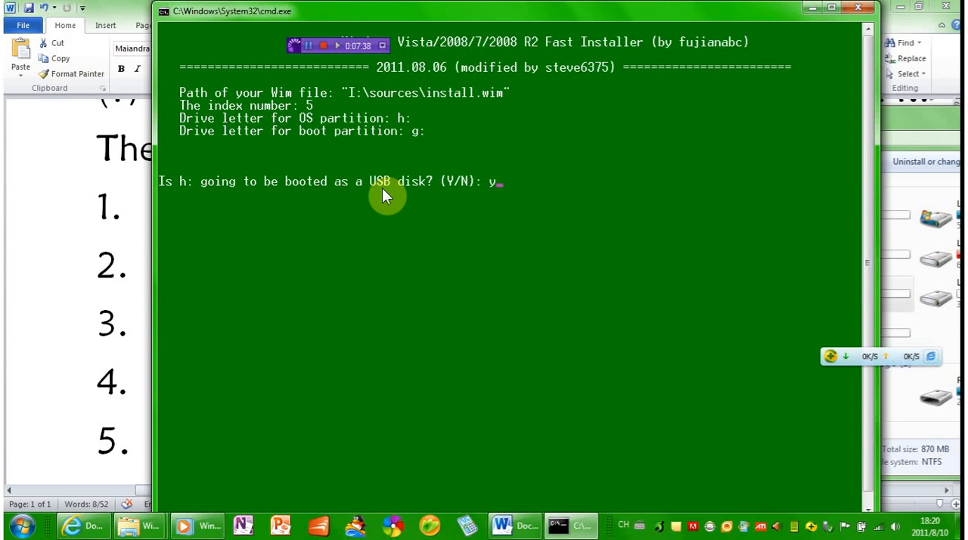
{"action": "key", "text": "enter"}
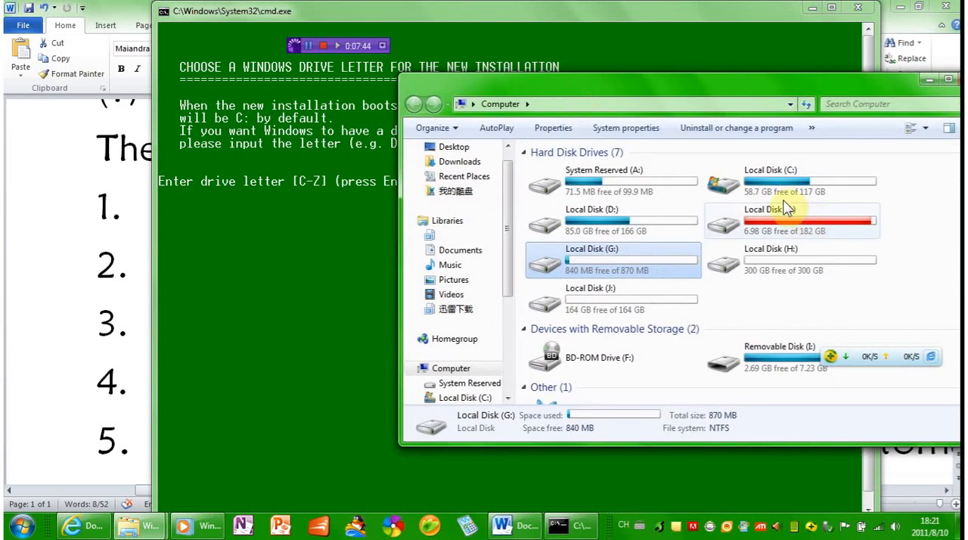
{"action": "left_click", "coordinate": [776, 182]}
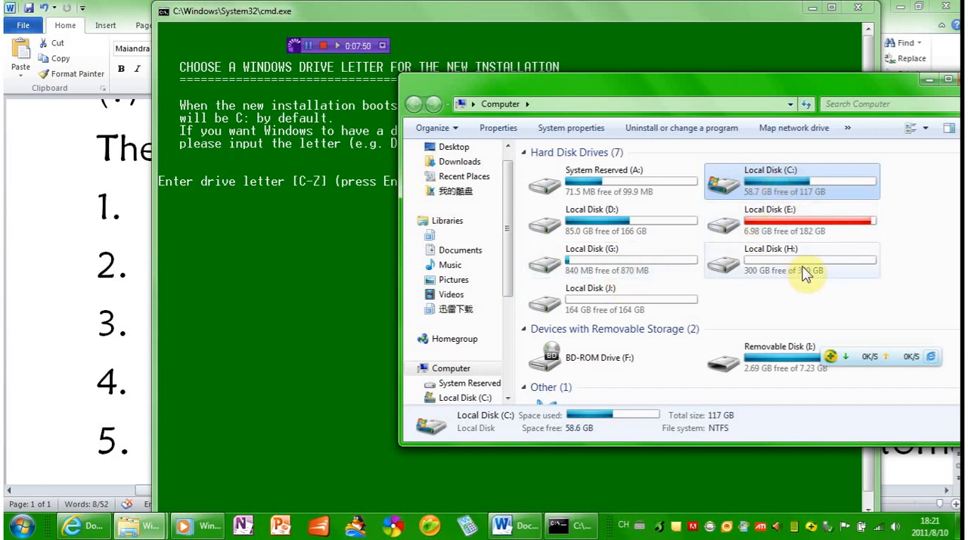
{"action": "left_click", "coordinate": [795, 259]}
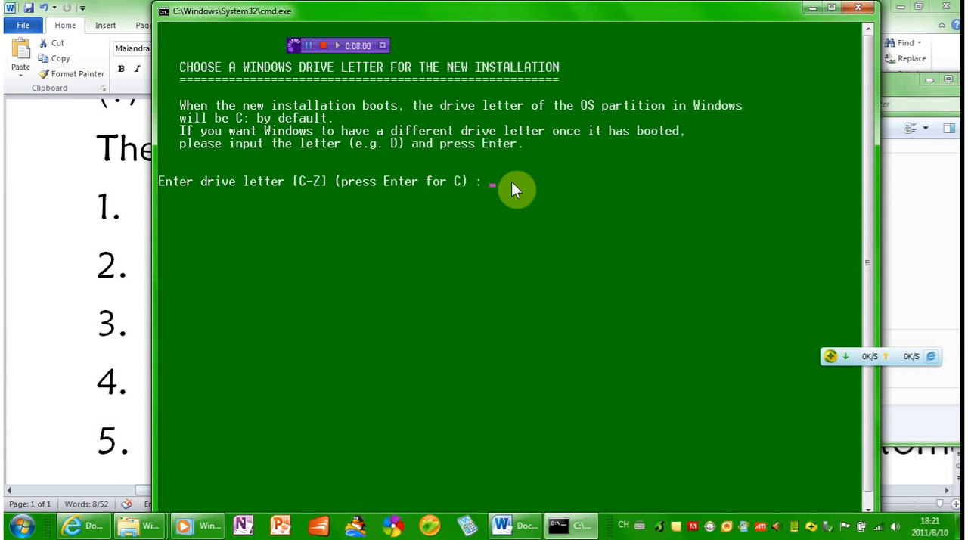
{"action": "mouse_move", "coordinate": [925, 204]}
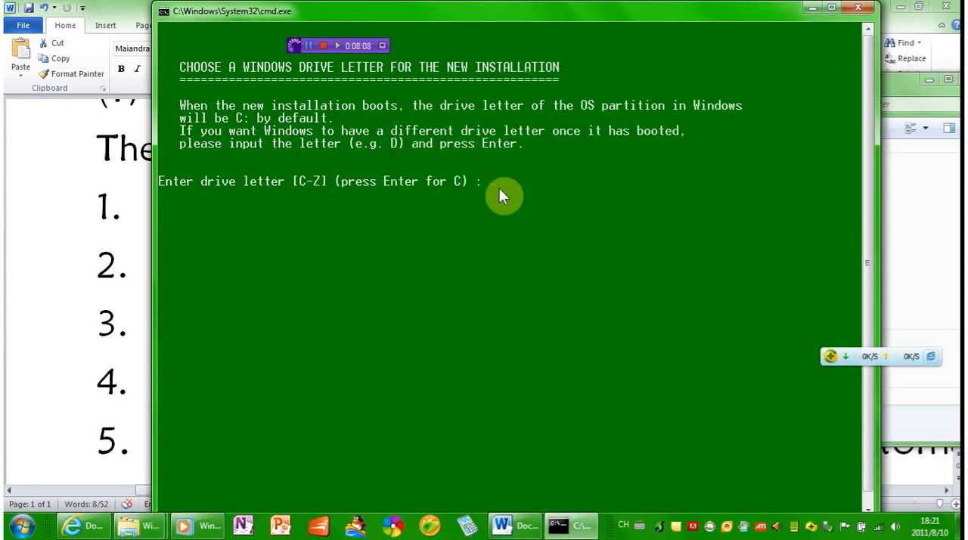
{"action": "mouse_move", "coordinate": [429, 208]}
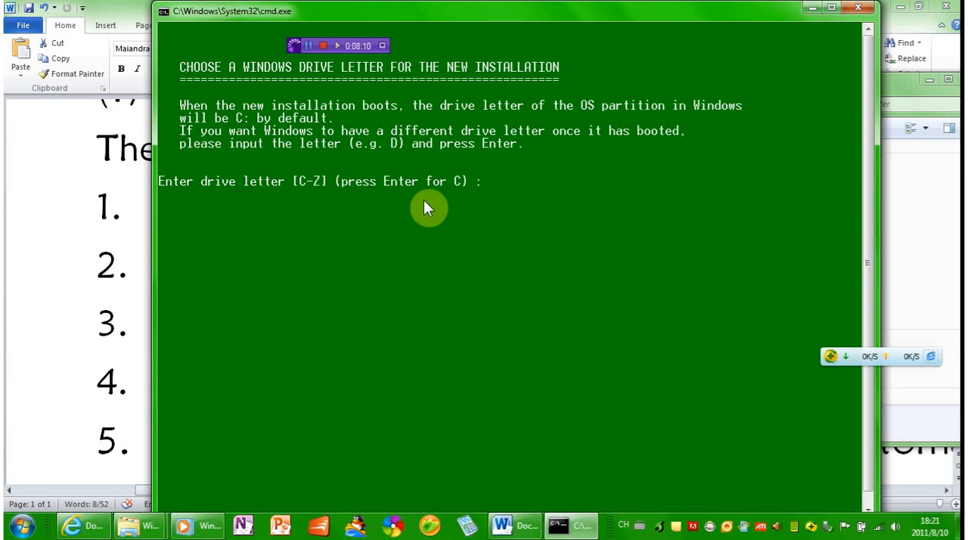
- Accept C: as the Windows drive letter and start applying the image
{"action": "key", "text": "enter"}
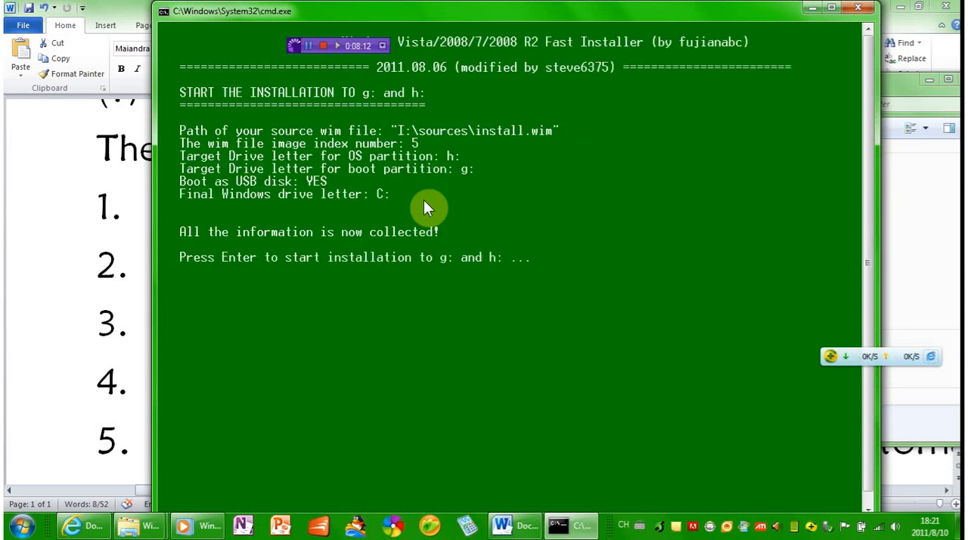
{"action": "mouse_move", "coordinate": [418, 220]}
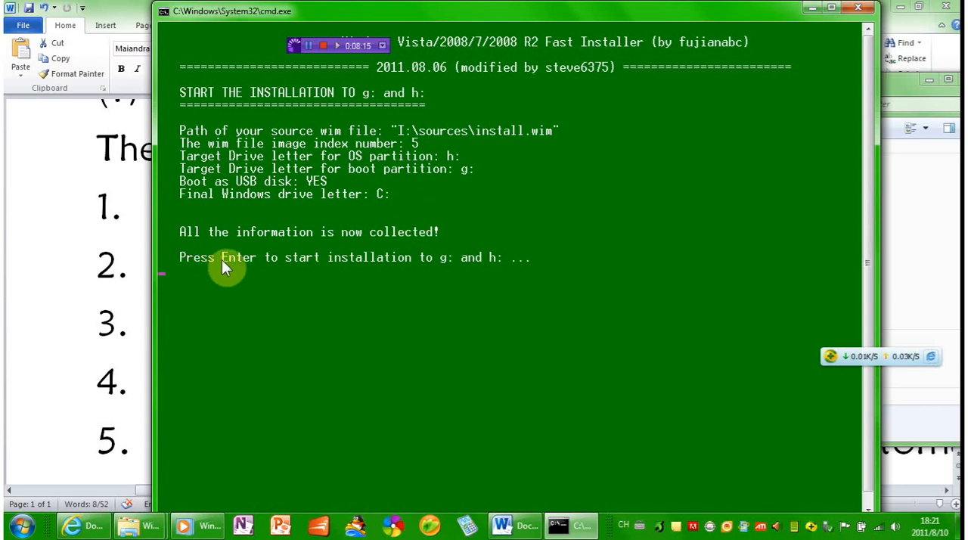
{"action": "mouse_move", "coordinate": [367, 276]}
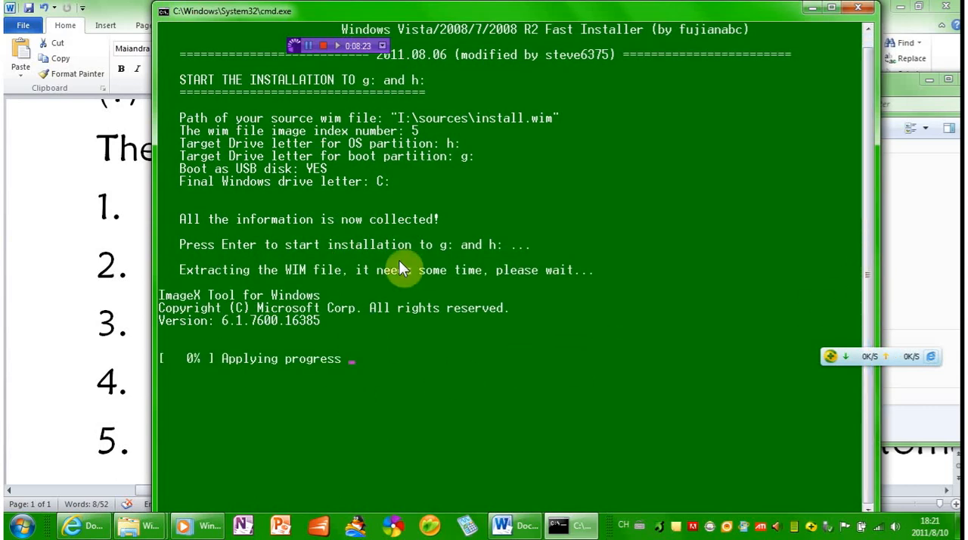
{"action": "mouse_move", "coordinate": [329, 55]}
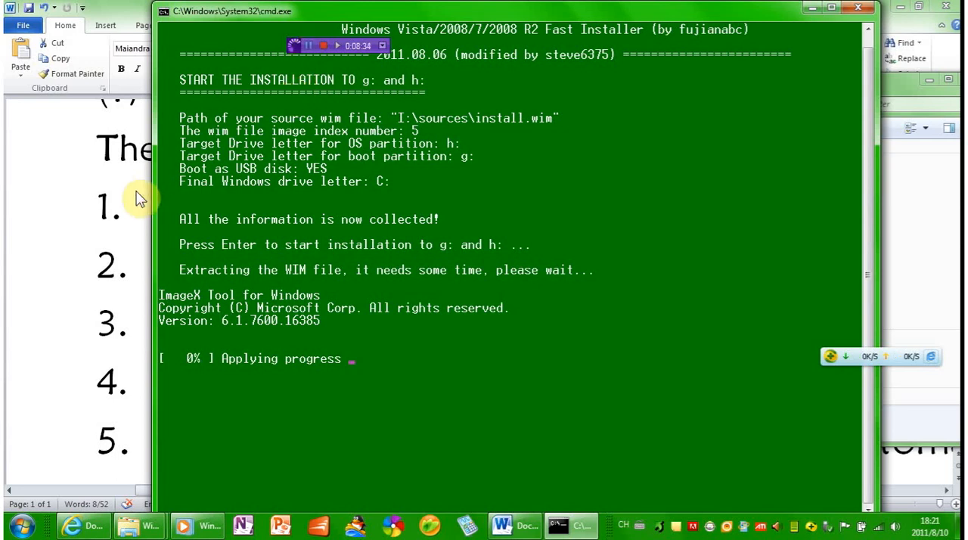
{"action": "left_click", "coordinate": [507, 526]}
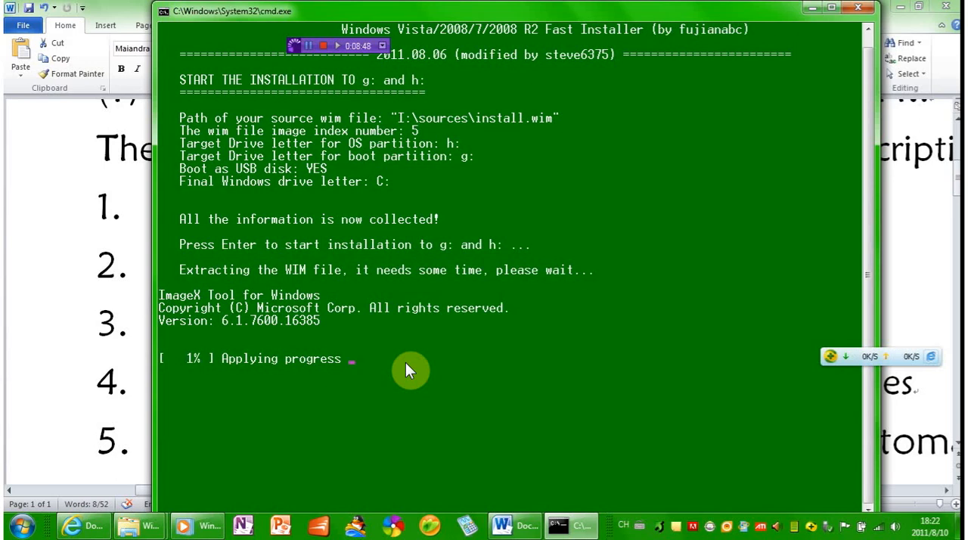
{"action": "mouse_move", "coordinate": [405, 336]}
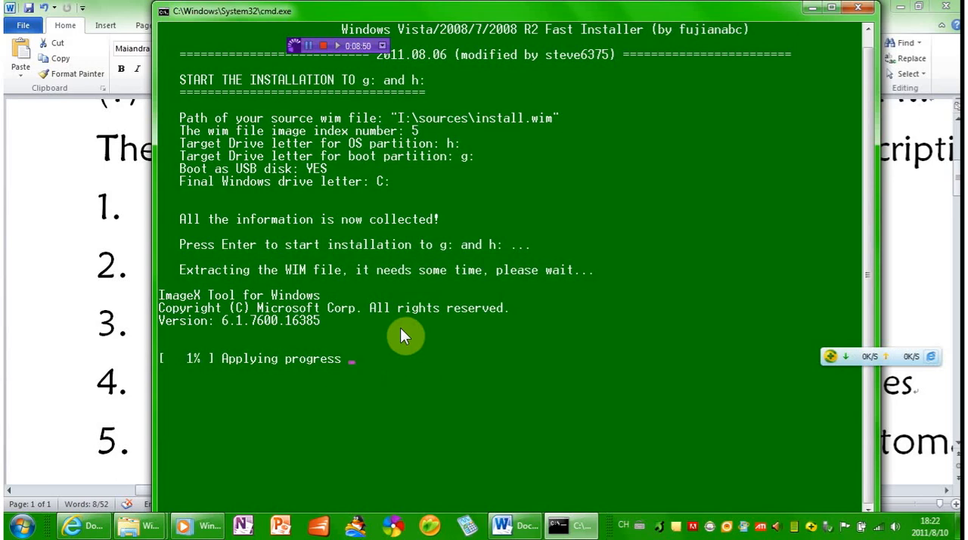